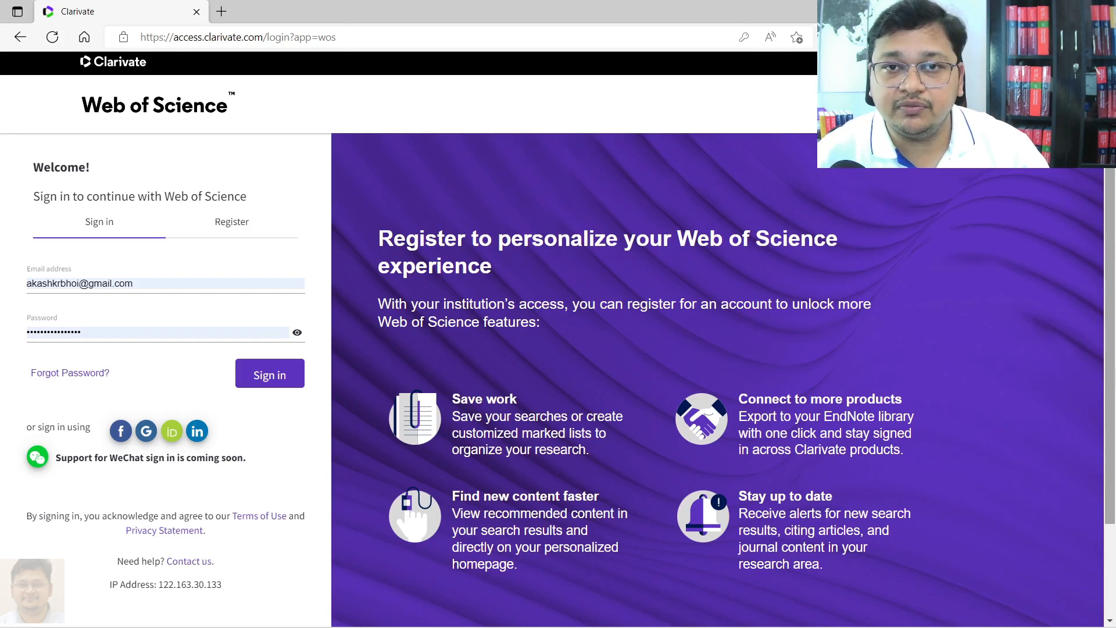
- Sign in with the filled-in Clarivate credentials to reach the document search page
left_click(269, 373)
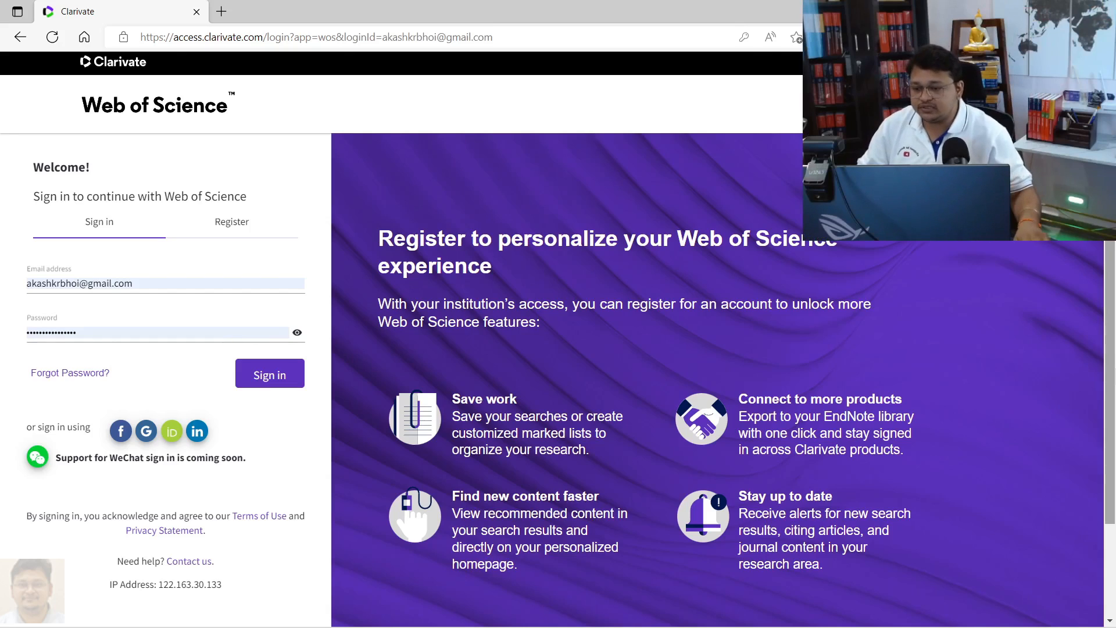
left_click(268, 373)
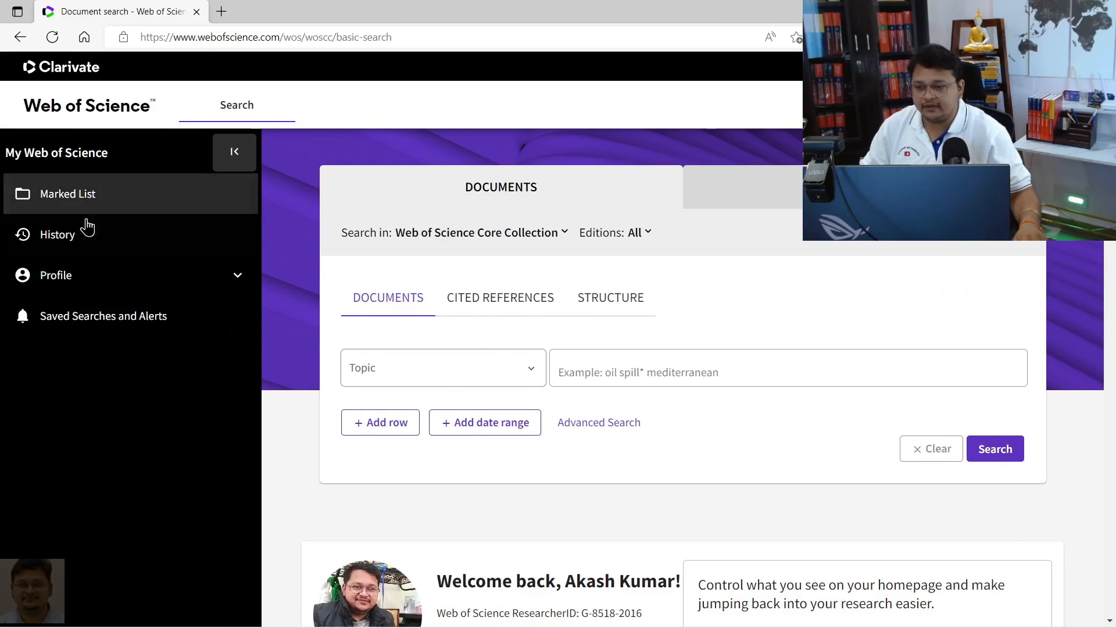
- Open My researcher profile from the Profile section of the side menu
left_click(56, 274)
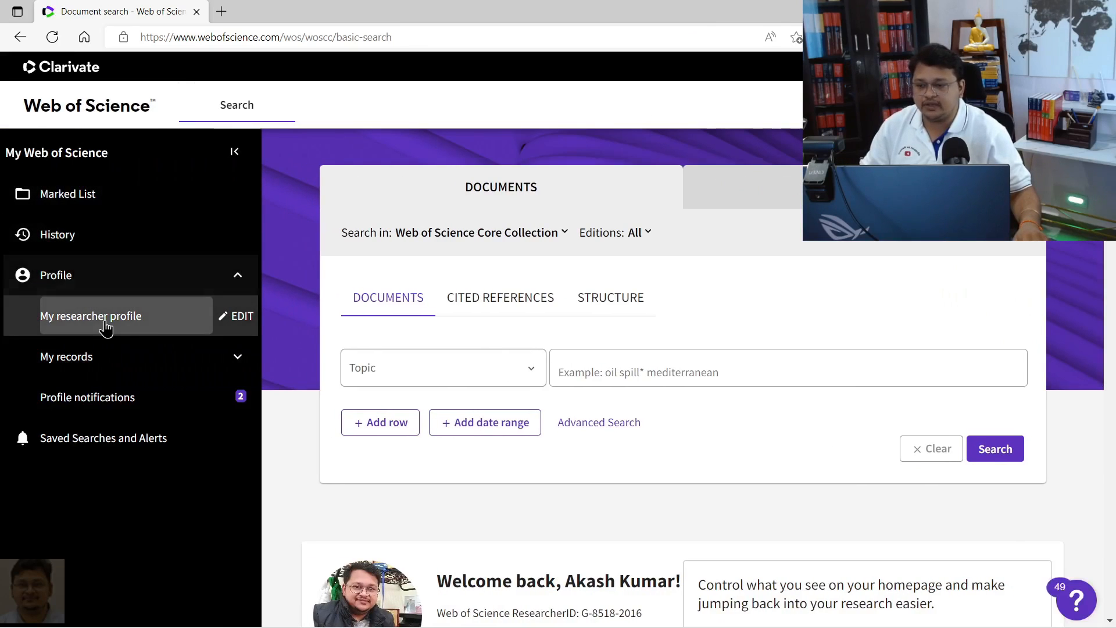
left_click(90, 315)
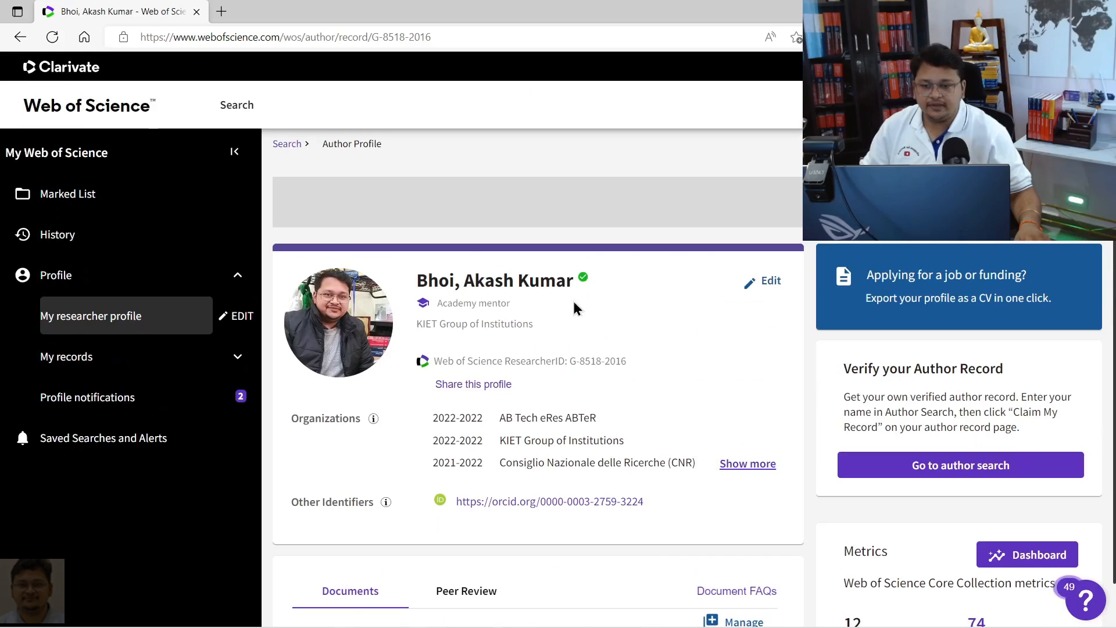
mouse_move(601, 182)
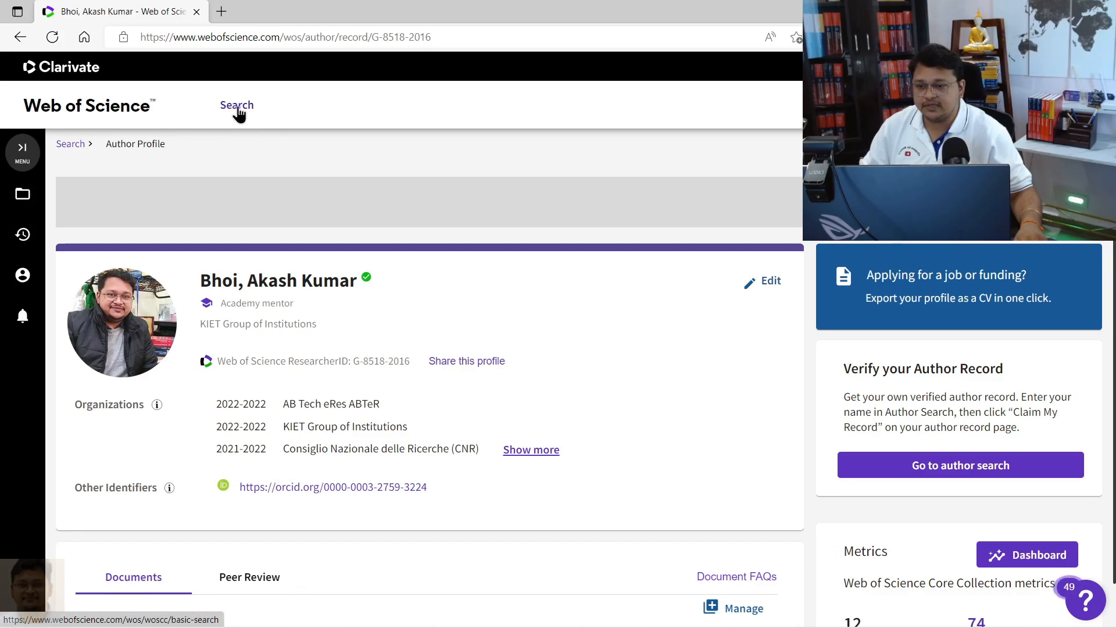
- Return to Search, glance at the Structure search form, then switch back to Documents
left_click(236, 105)
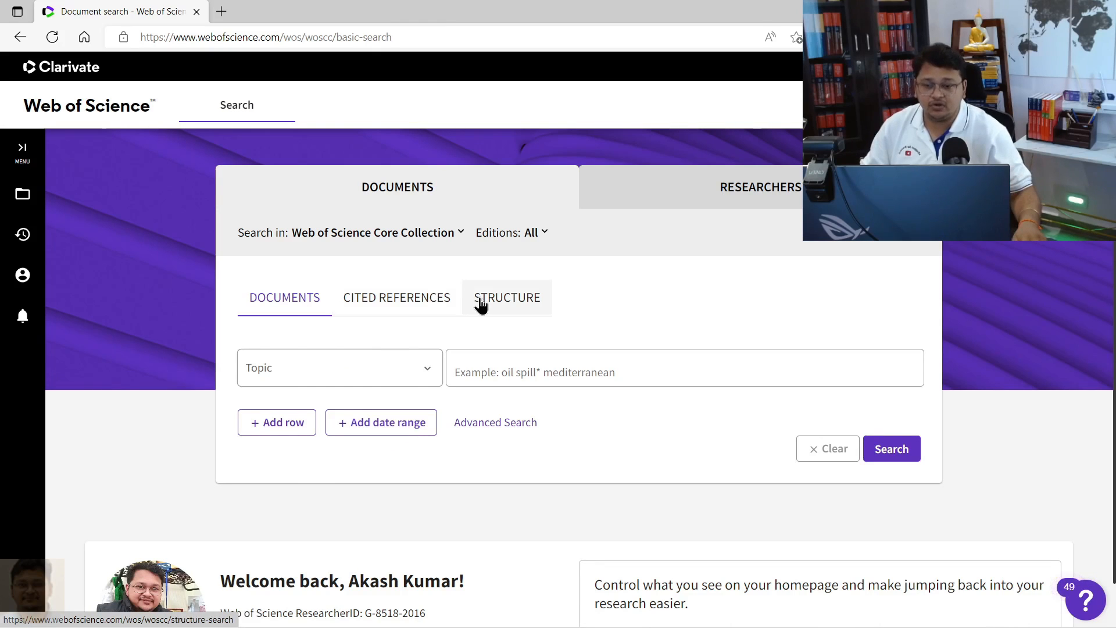
left_click(507, 297)
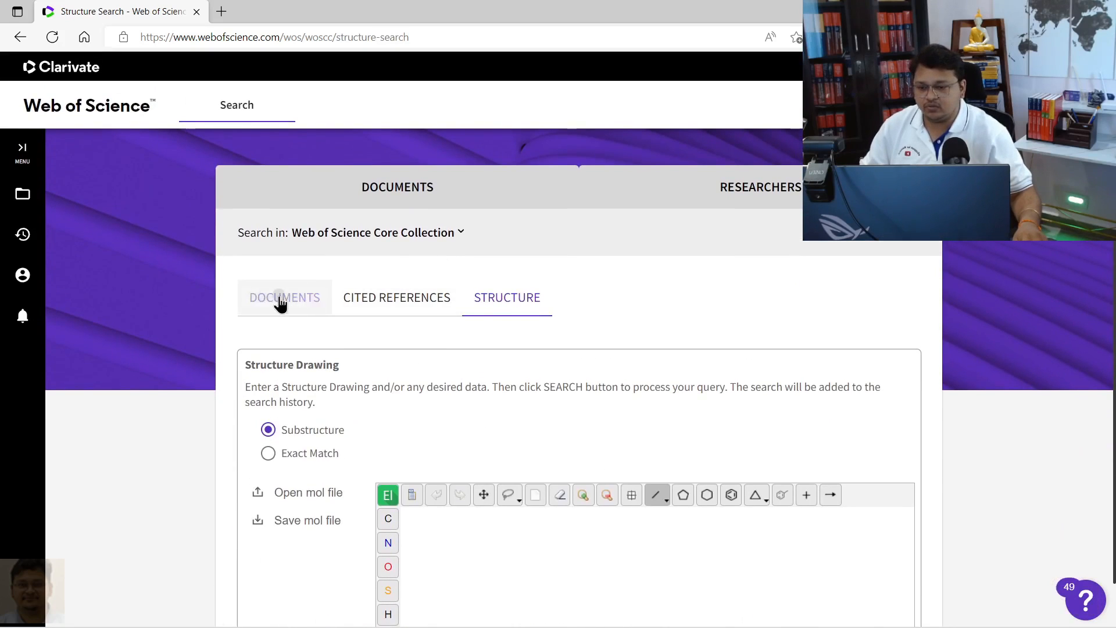
left_click(283, 296)
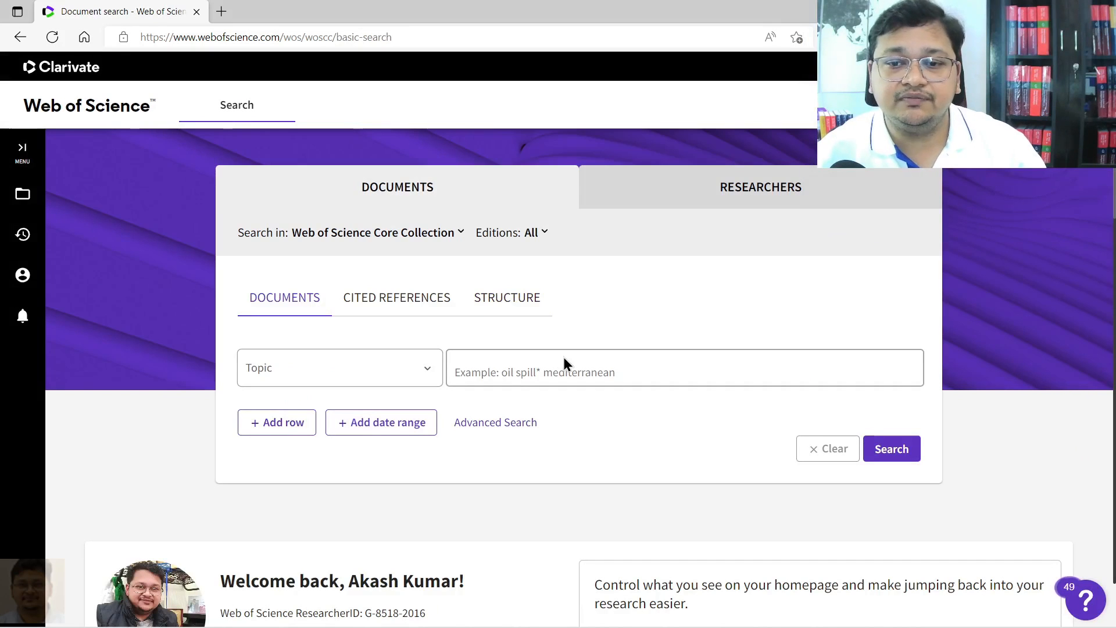
left_click(338, 368)
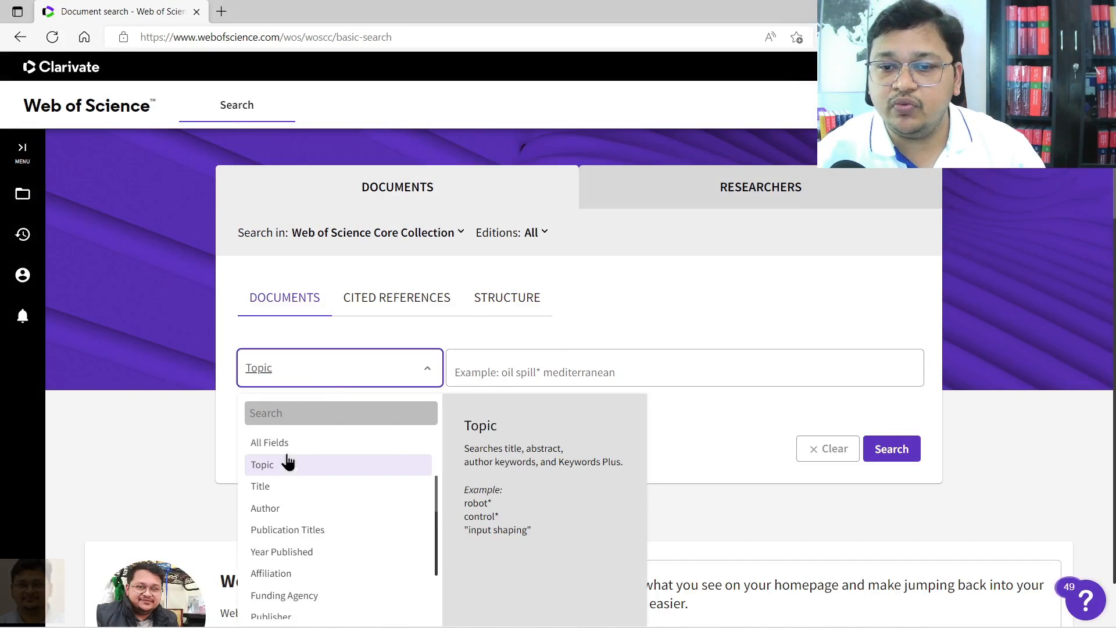
left_click(269, 442)
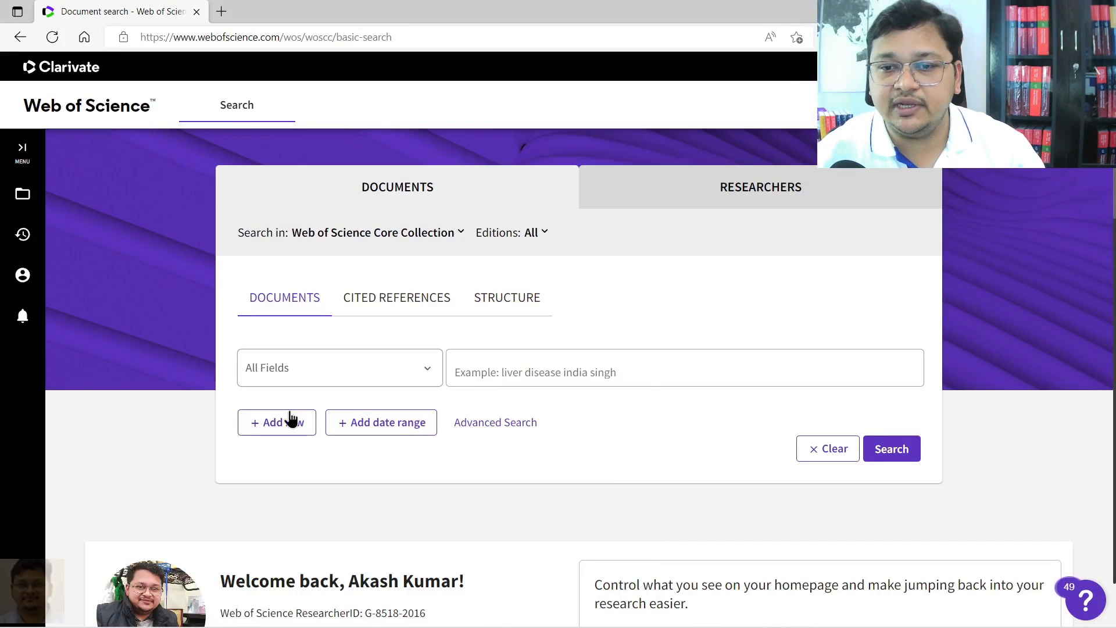
left_click(339, 368)
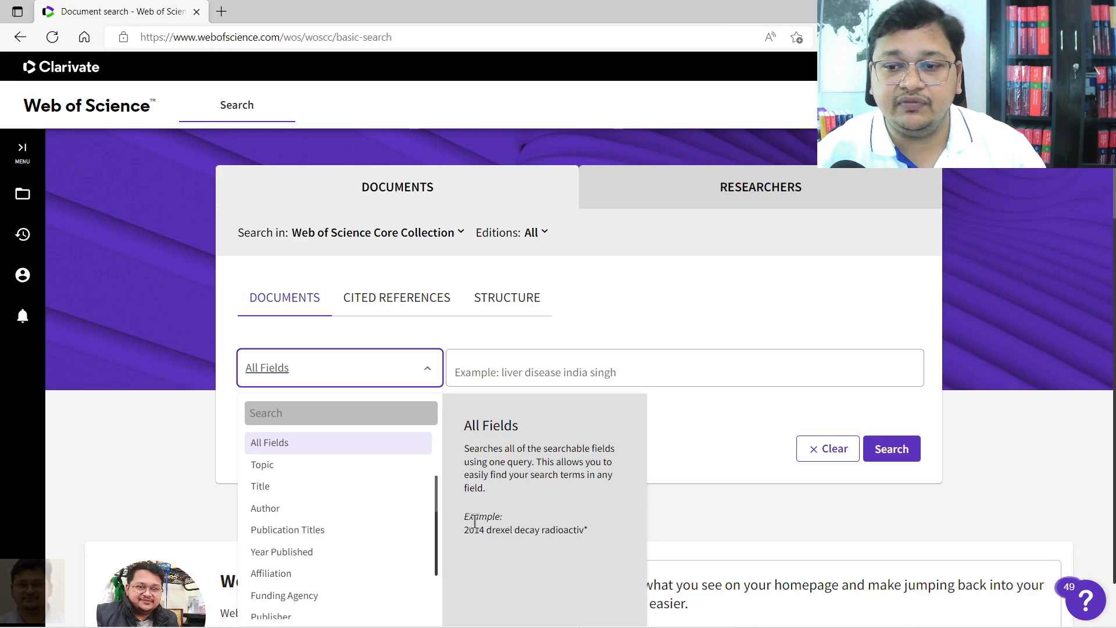
mouse_move(521, 506)
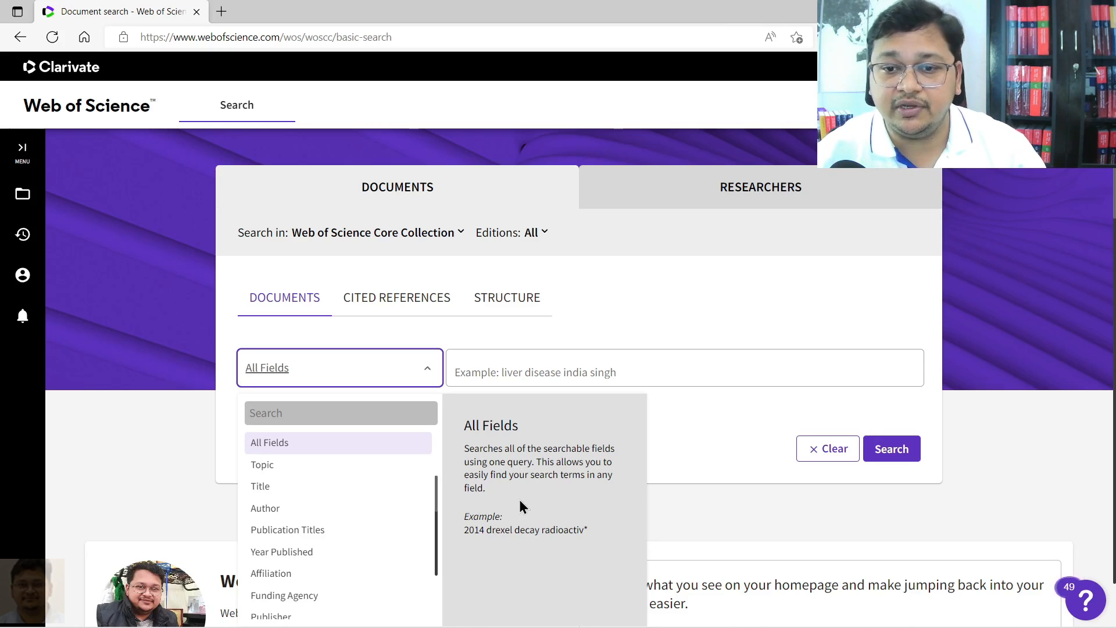
left_click(262, 464)
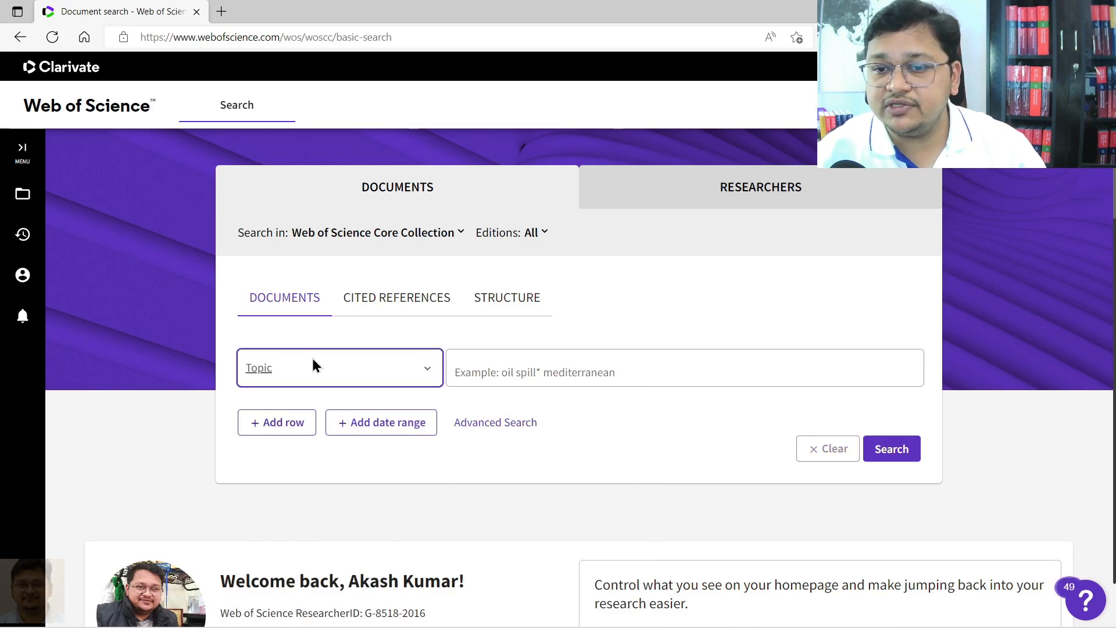
left_click(338, 367)
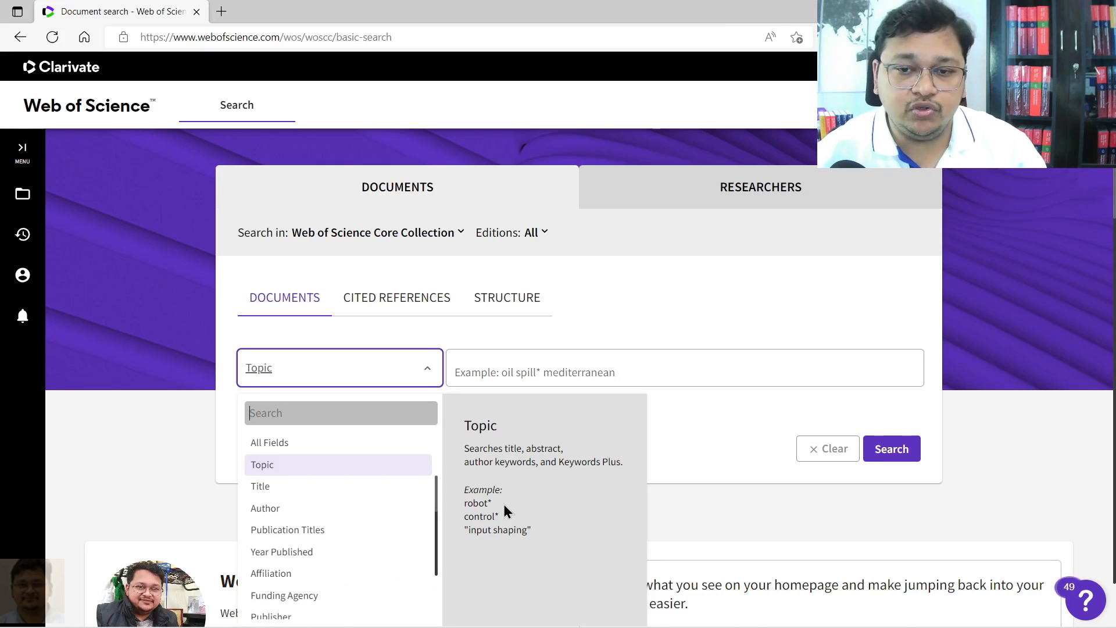
mouse_move(288, 470)
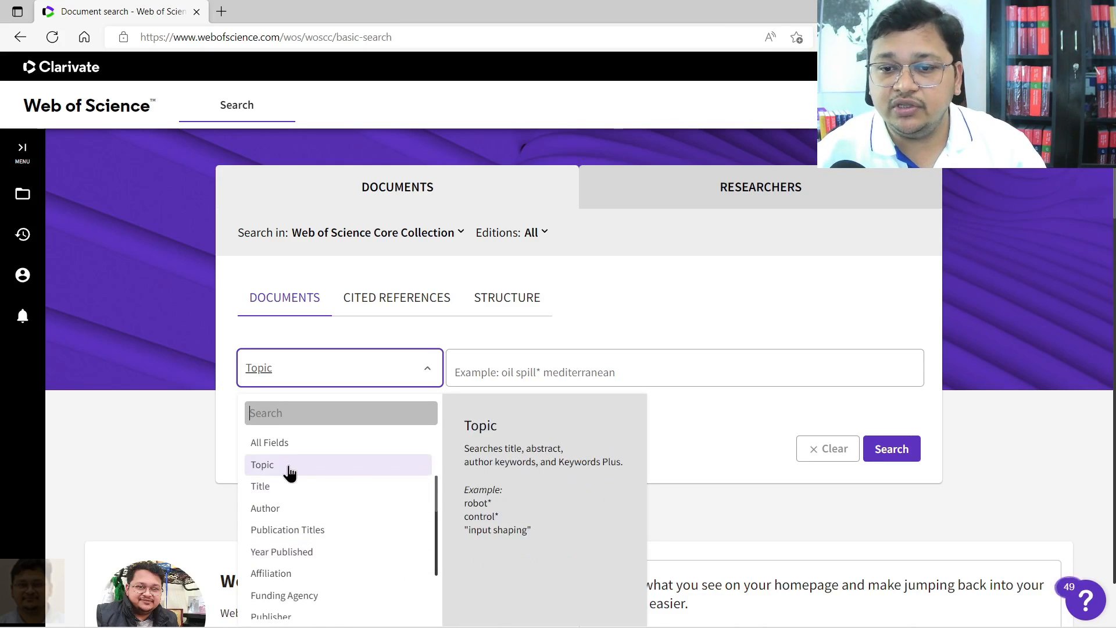
mouse_move(259, 486)
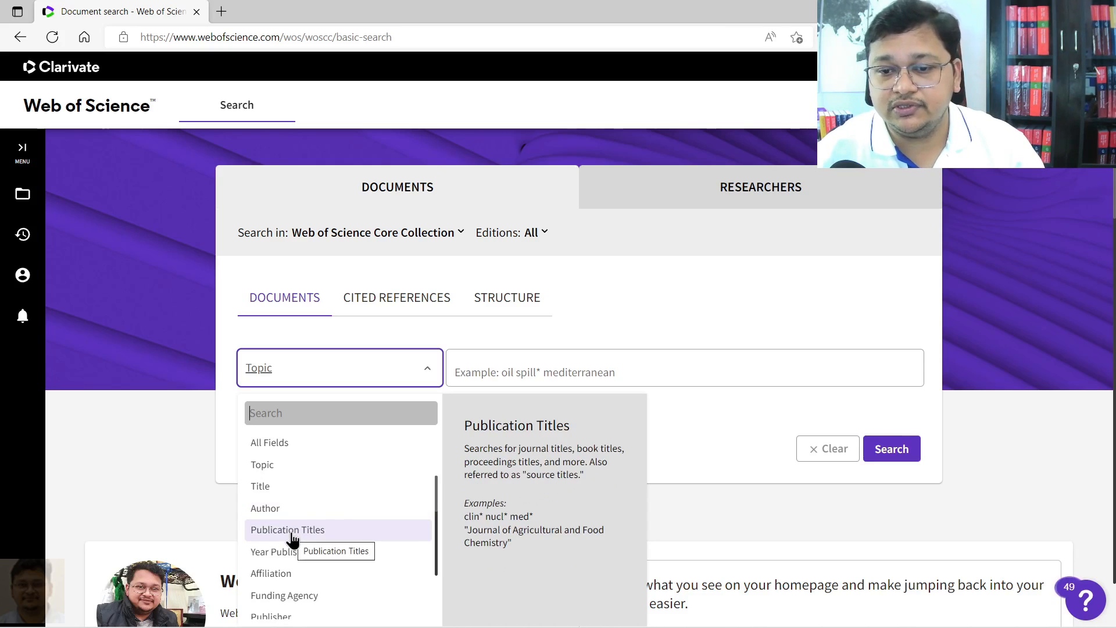
mouse_move(282, 550)
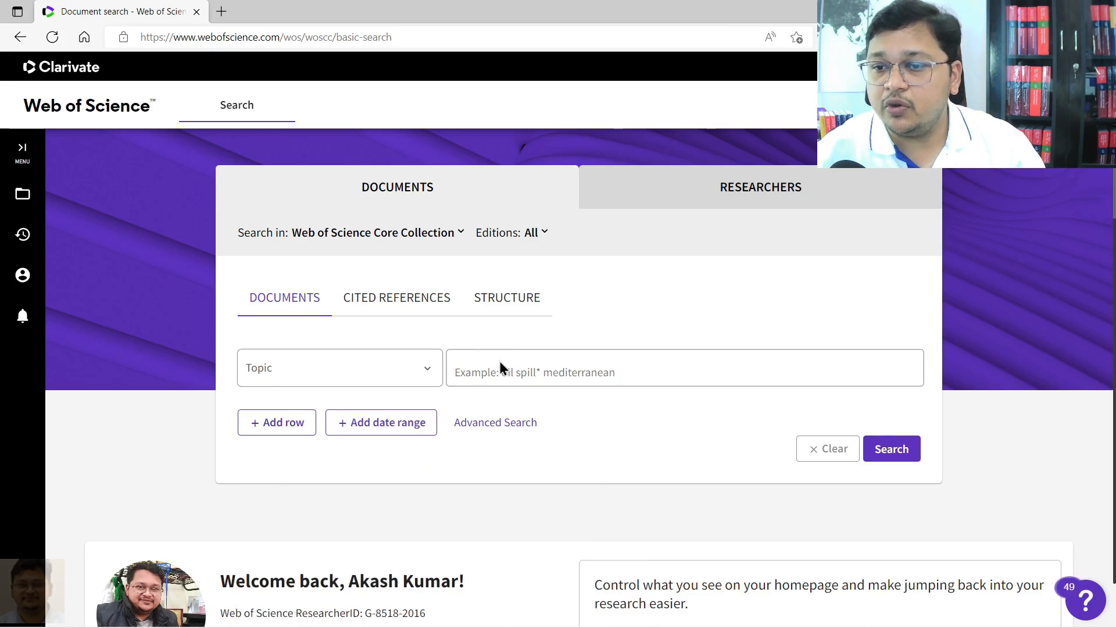
- Search Topic 'biomedical signal processing', returning 6,687 results
type("biomedical signal processing")
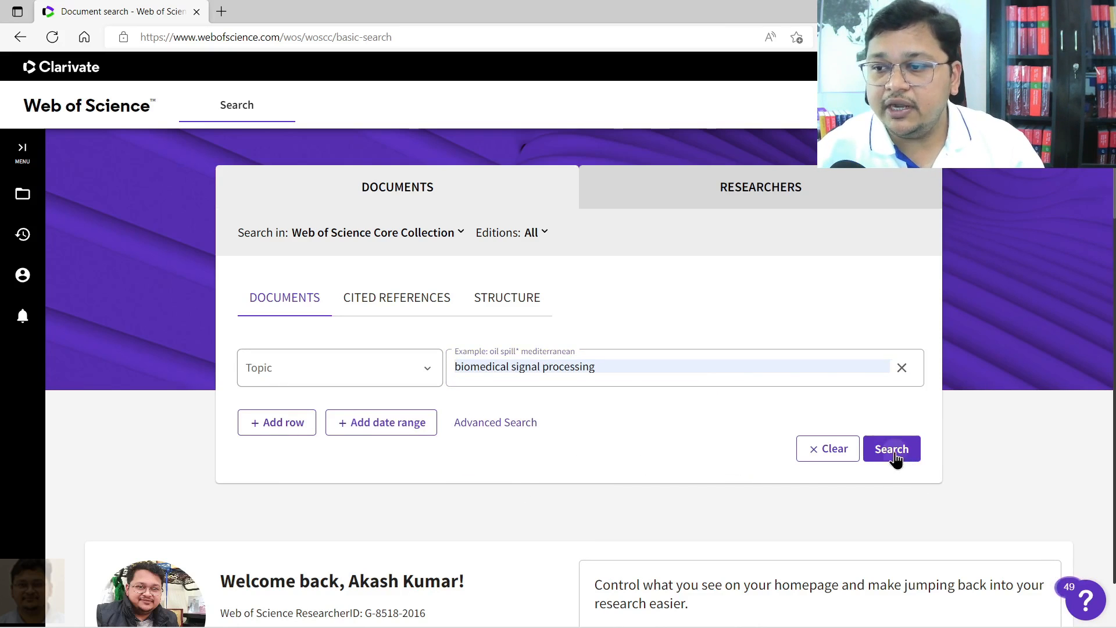
left_click(890, 449)
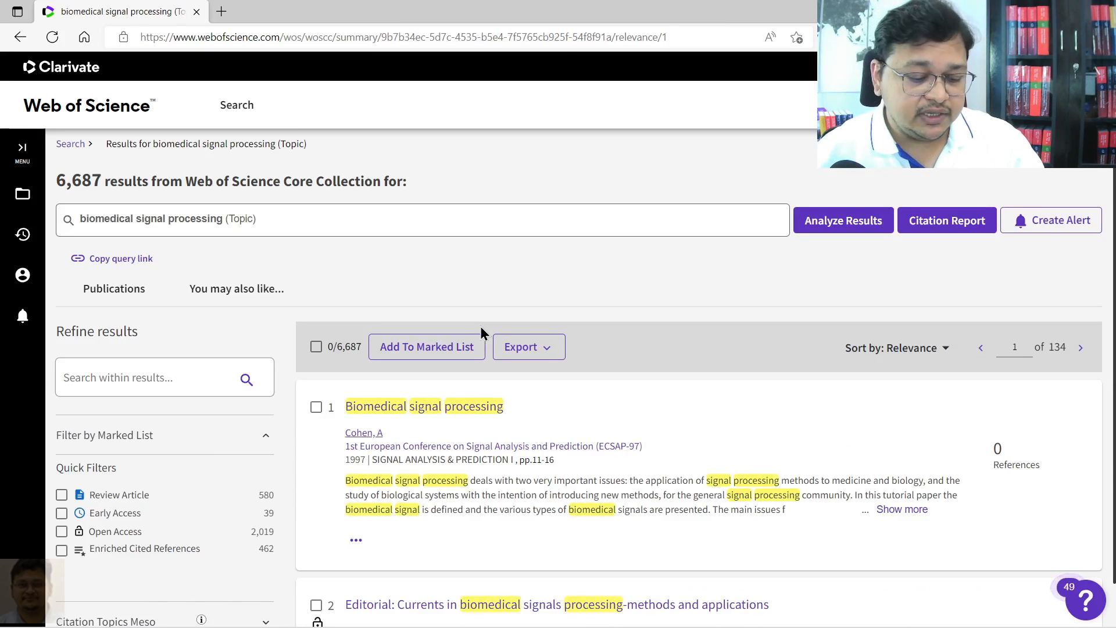
- Refine results to Open Access, publication years 2022 and 2021, and Article document type
scroll("down", 3)
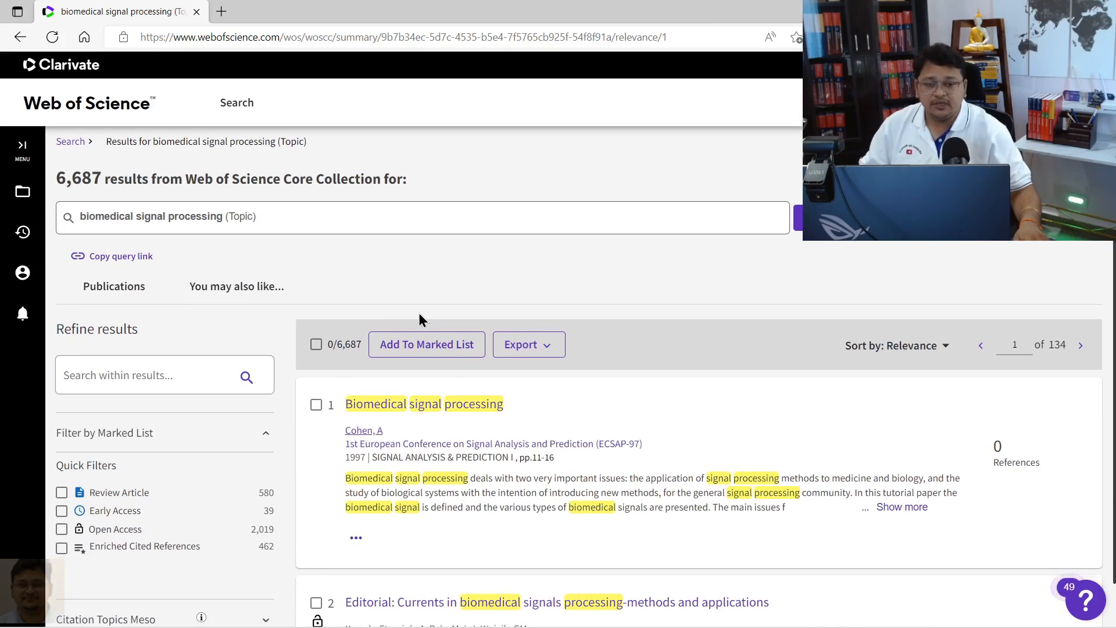
scroll("down", 3)
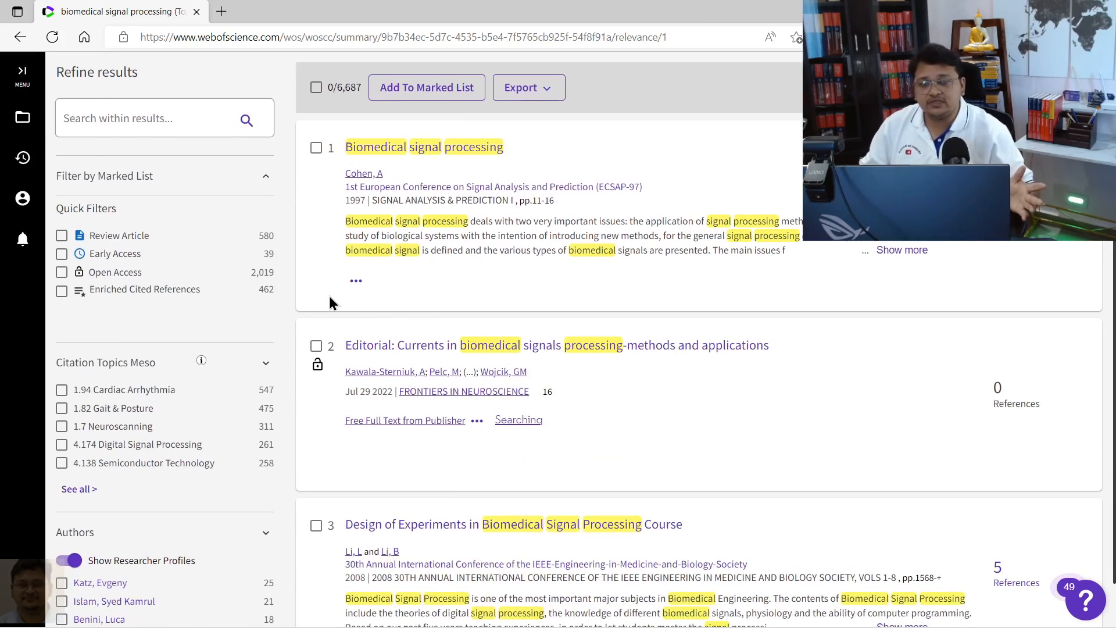
mouse_move(62, 278)
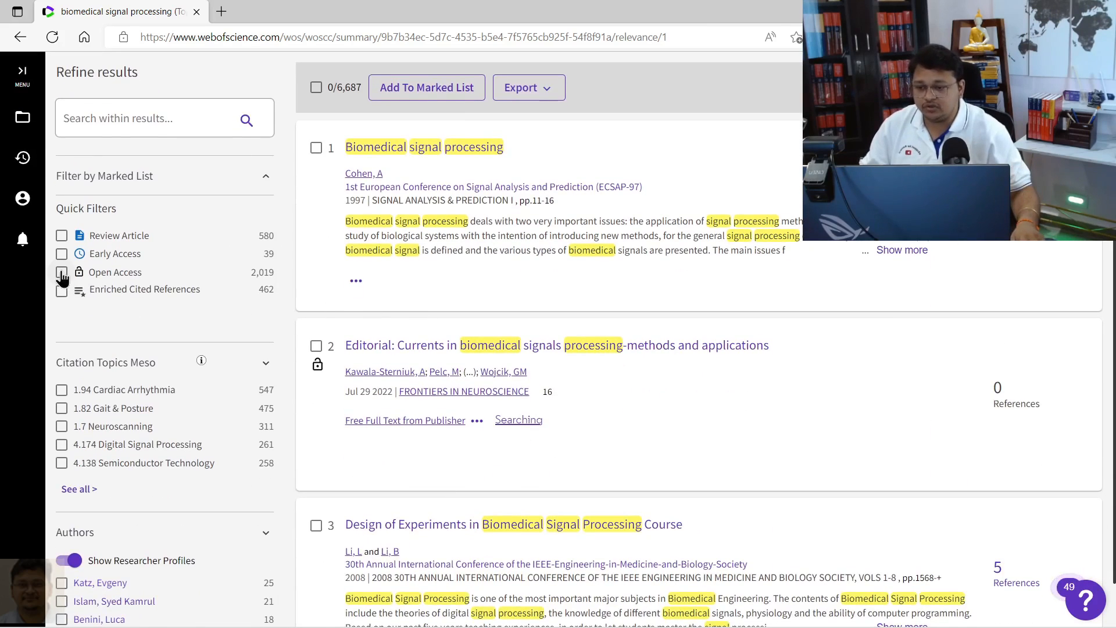
left_click(61, 272)
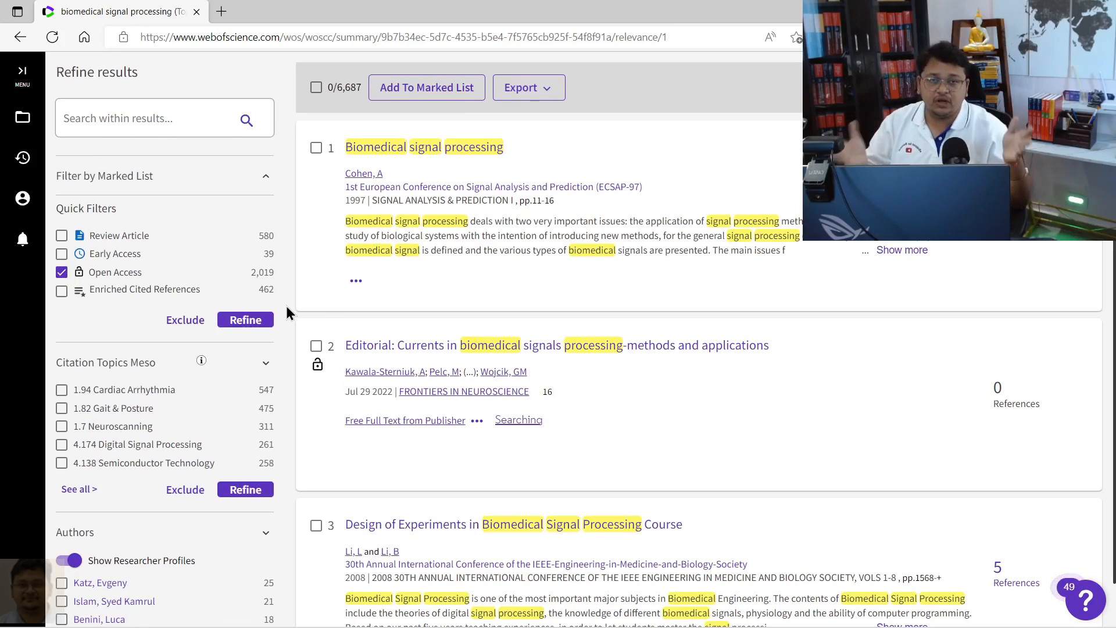
scroll("down", 3)
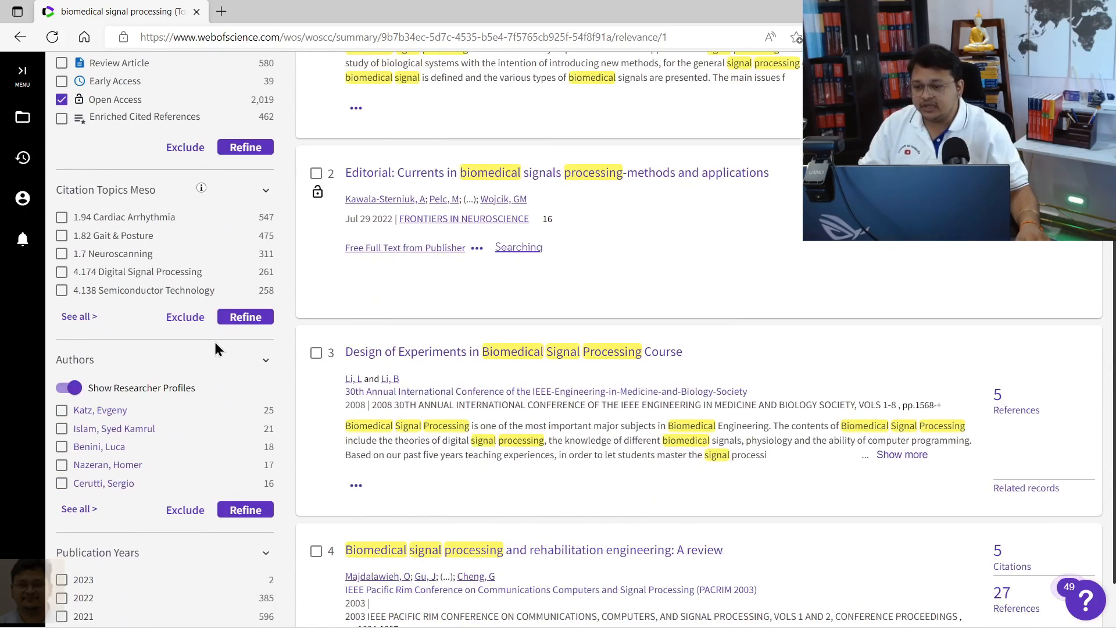
scroll("down", 3)
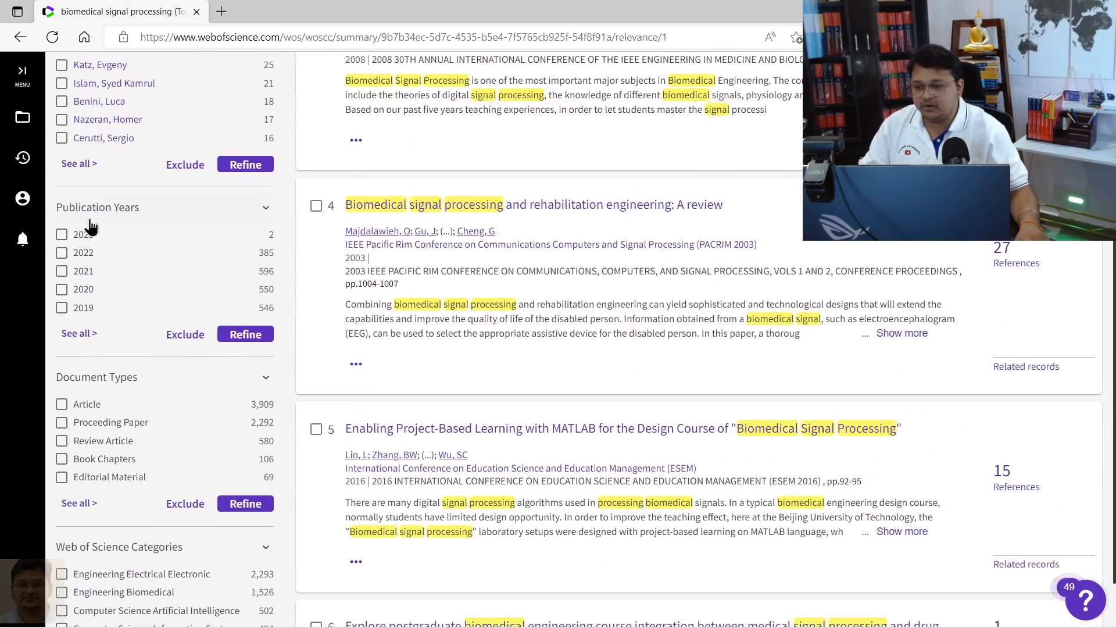
left_click(62, 252)
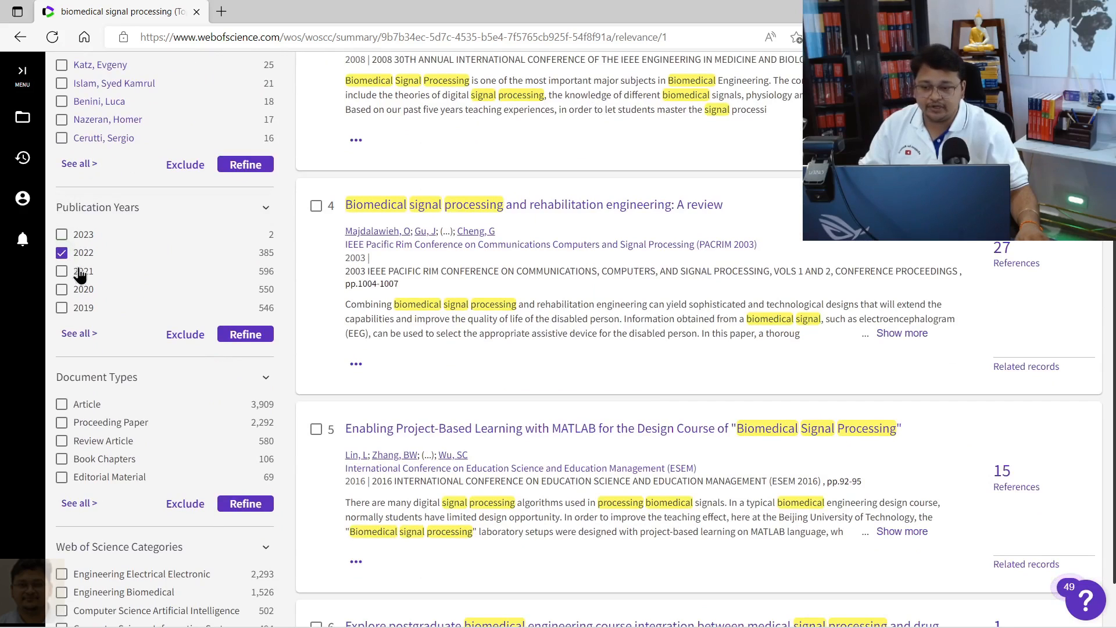
left_click(62, 270)
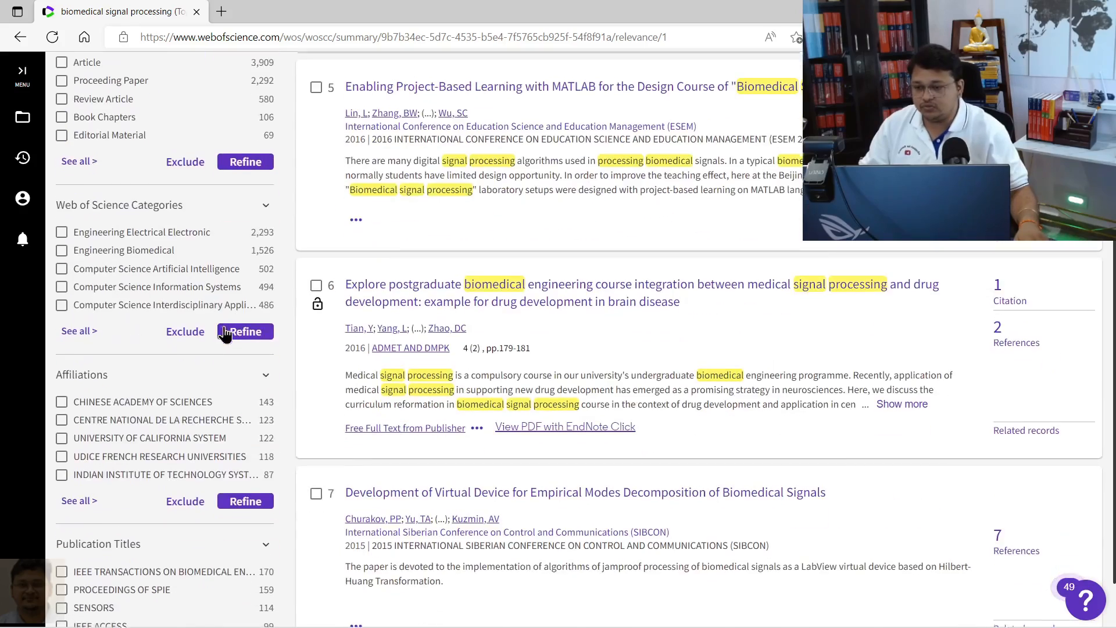
scroll("down", 3)
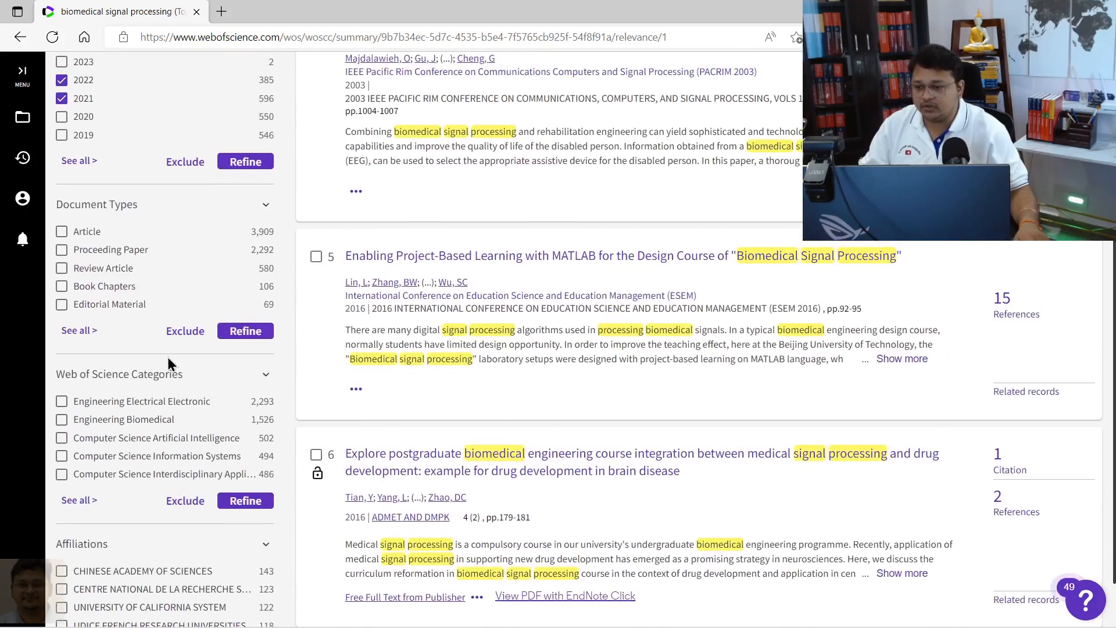
left_click(61, 231)
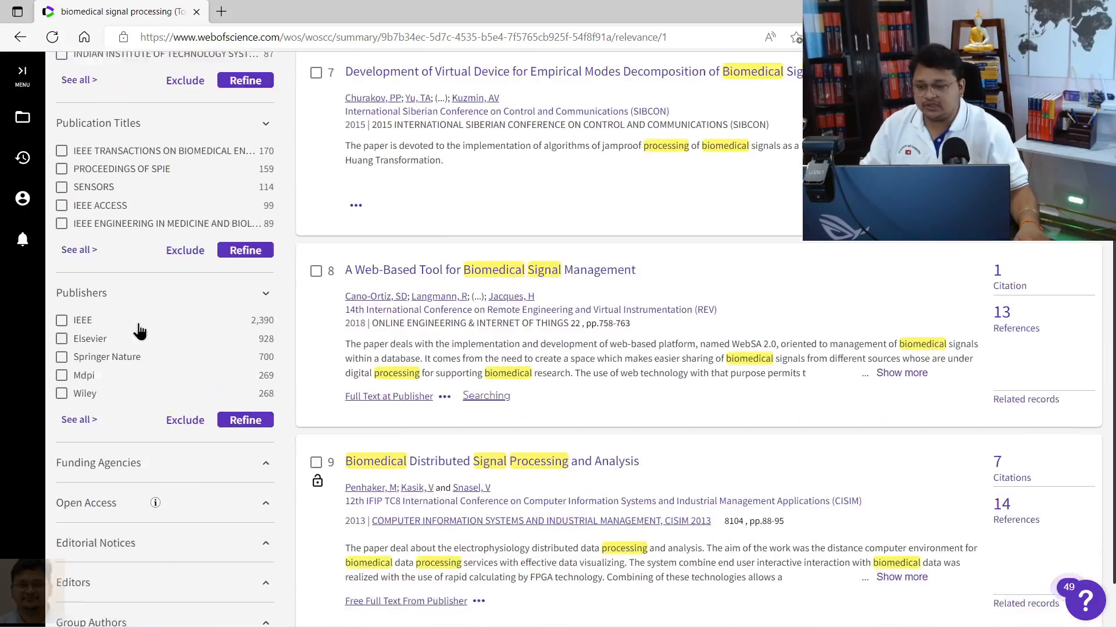
- Limit to Science Citation Index Expanded records and apply, leaving 323 results
scroll("down", 3)
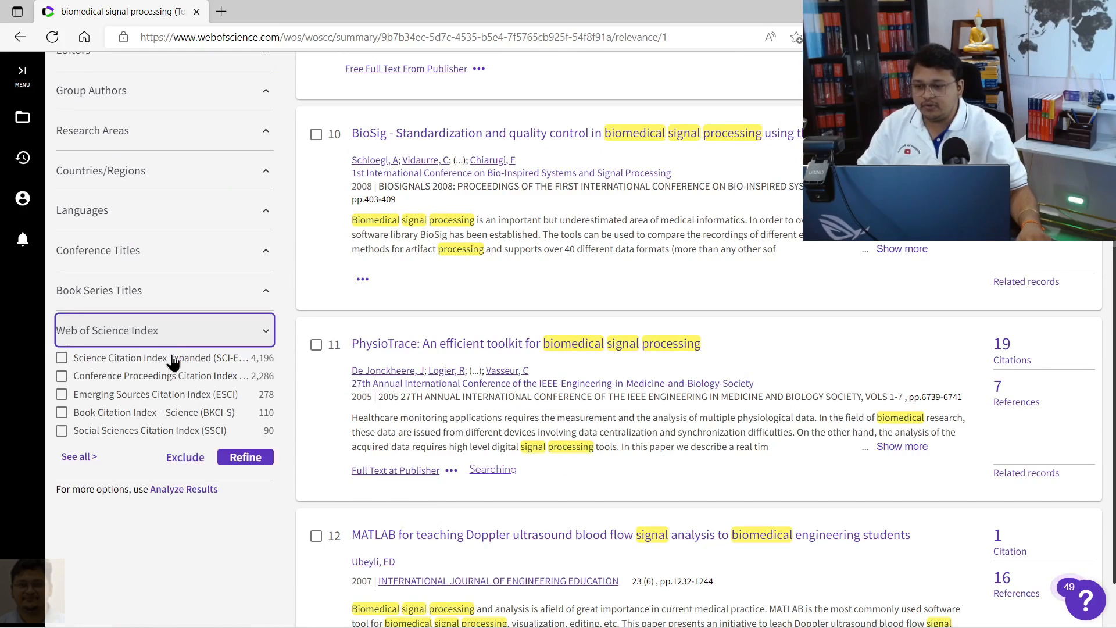
scroll("down", 3)
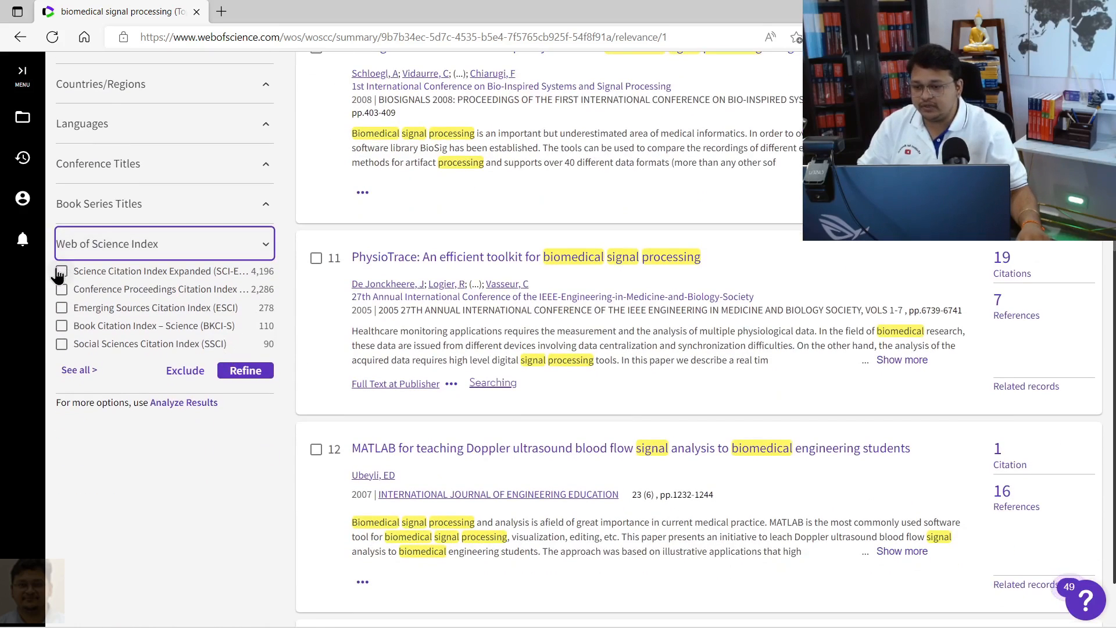
left_click(62, 271)
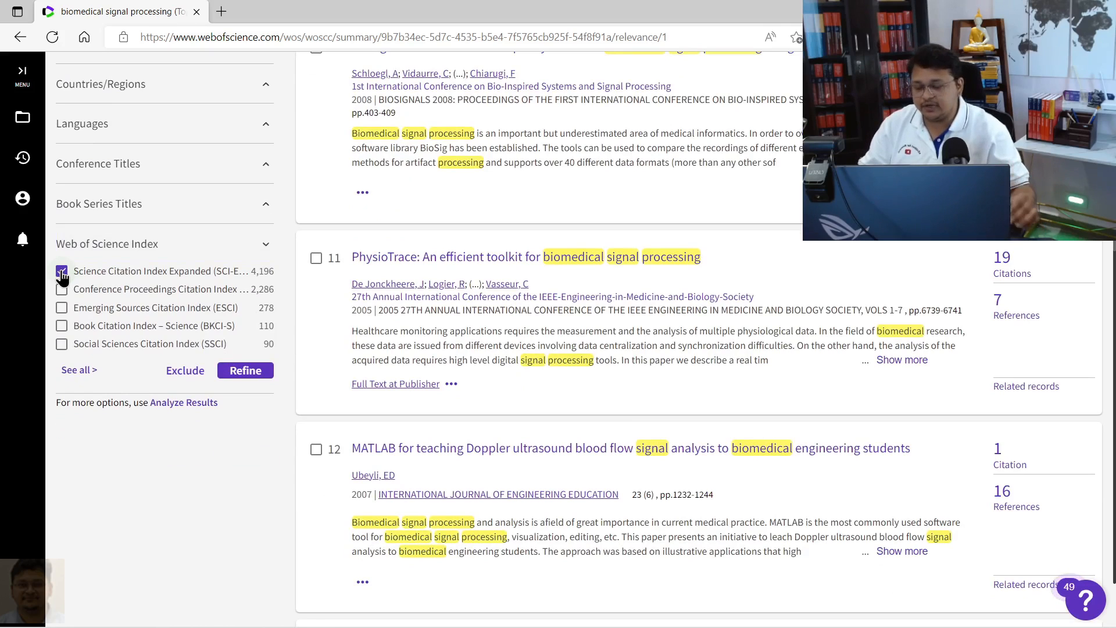
left_click(62, 271)
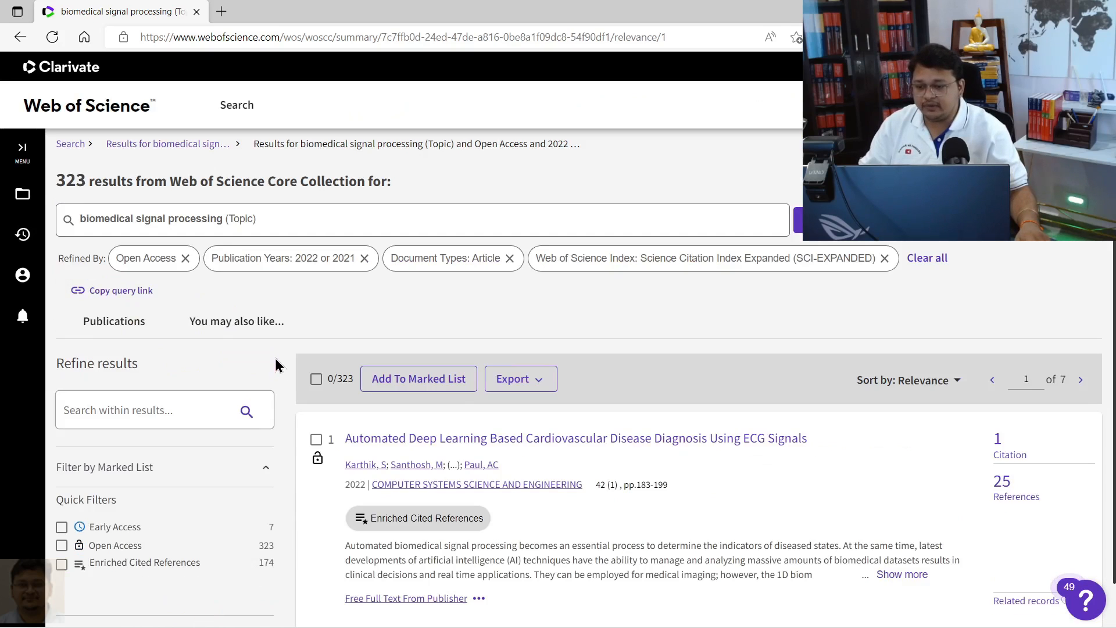
- Scroll through the 323 filtered results and back toward the top
scroll("down", 3)
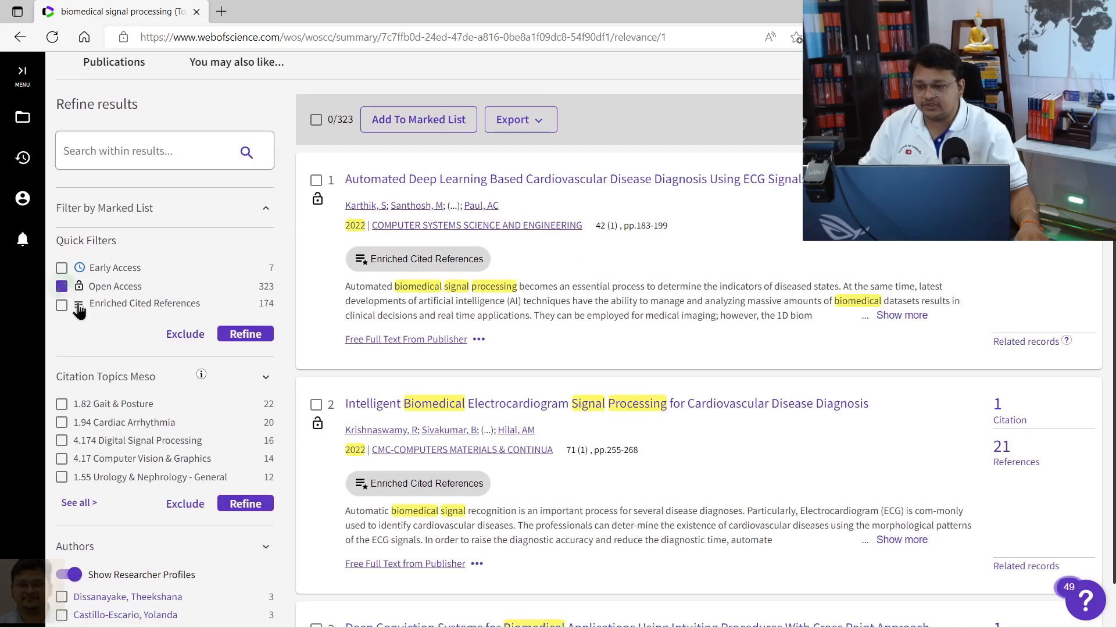
scroll("down", 3)
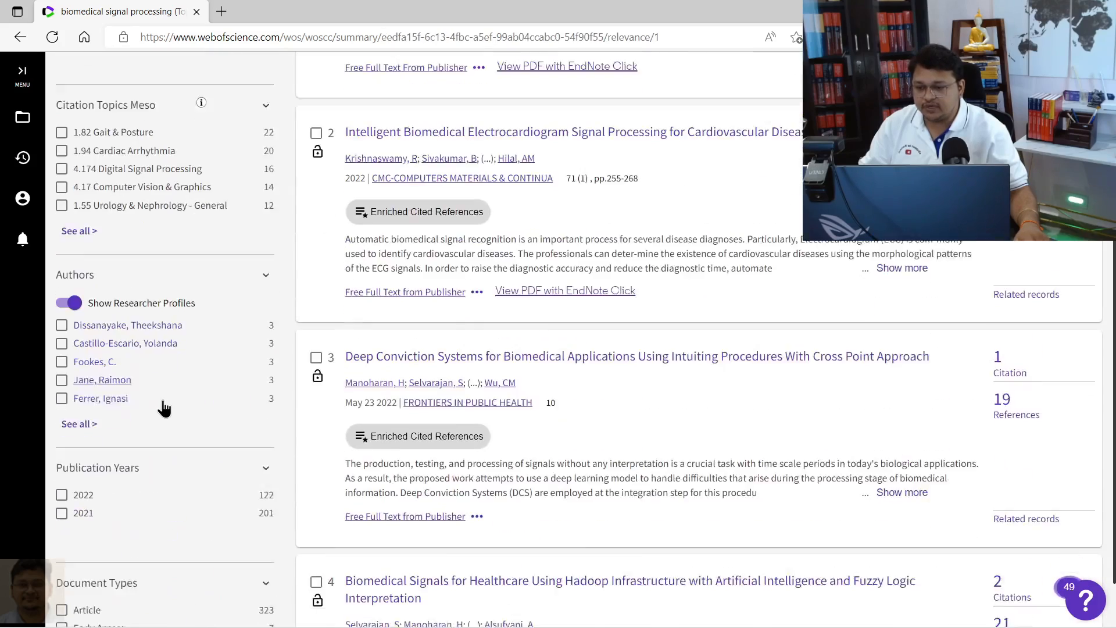
scroll("down", 3)
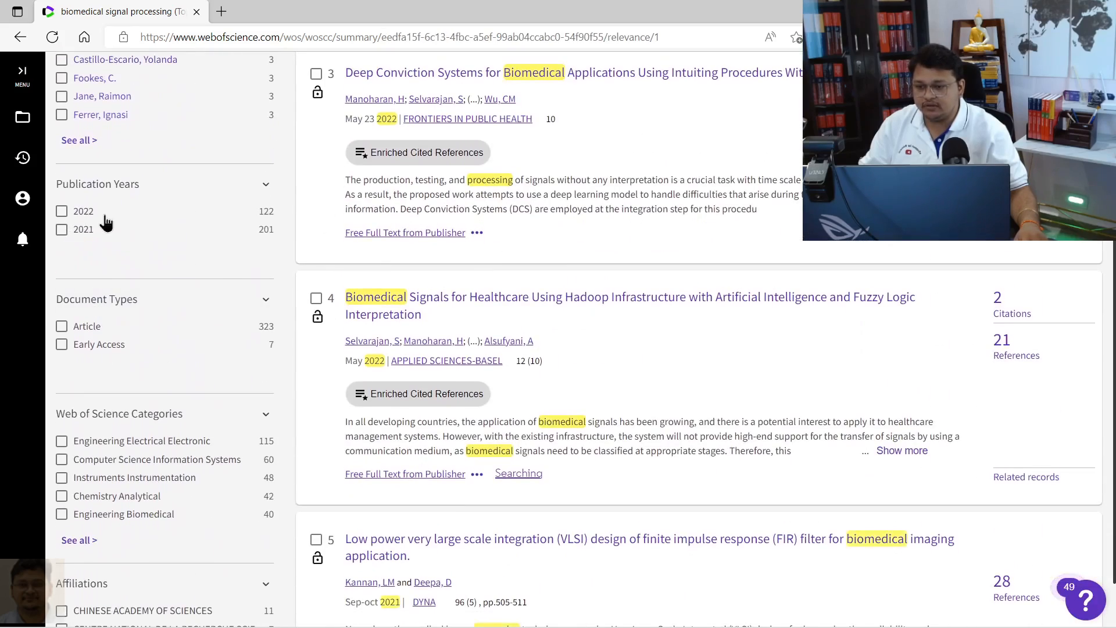
scroll("down", 3)
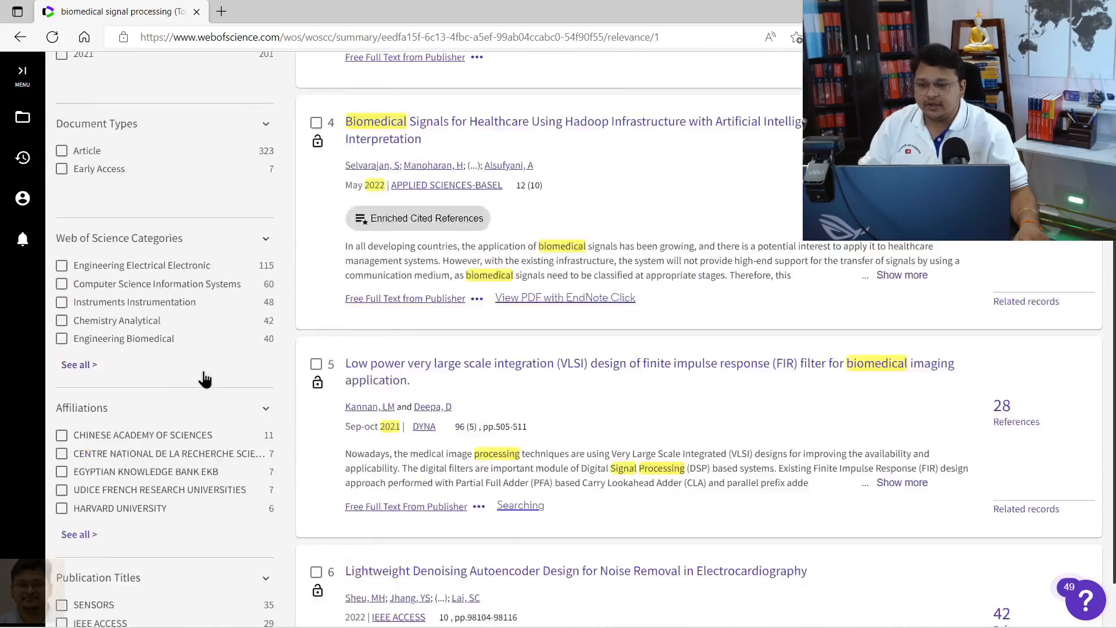
scroll("up", 3)
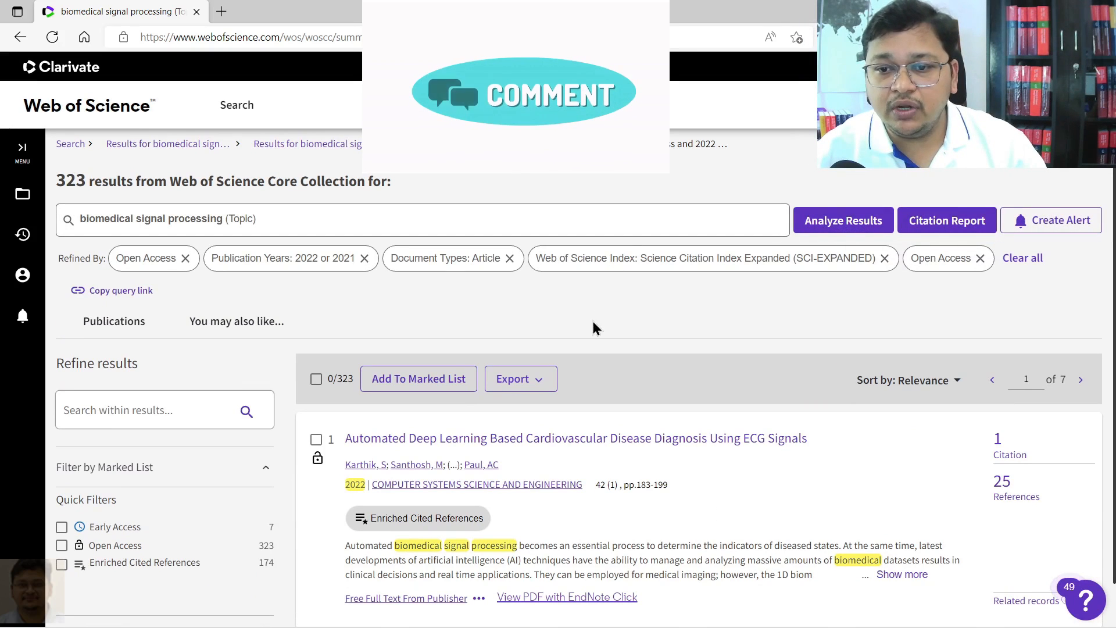
scroll("down", 3)
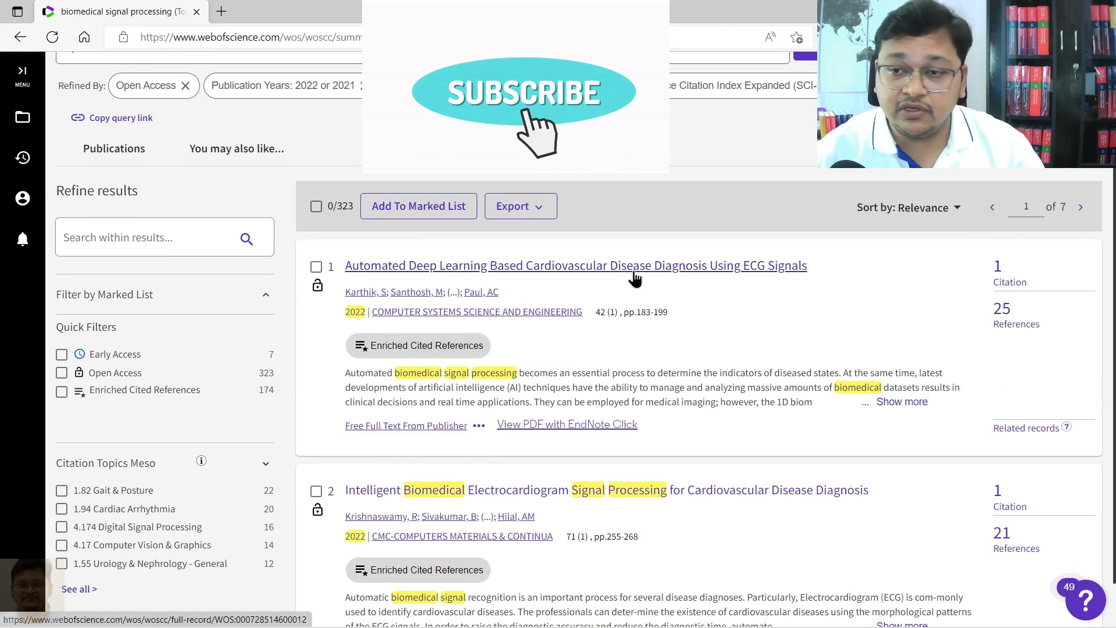
- Open the first paper's record in a new tab and view the Export format choices
left_click(576, 265)
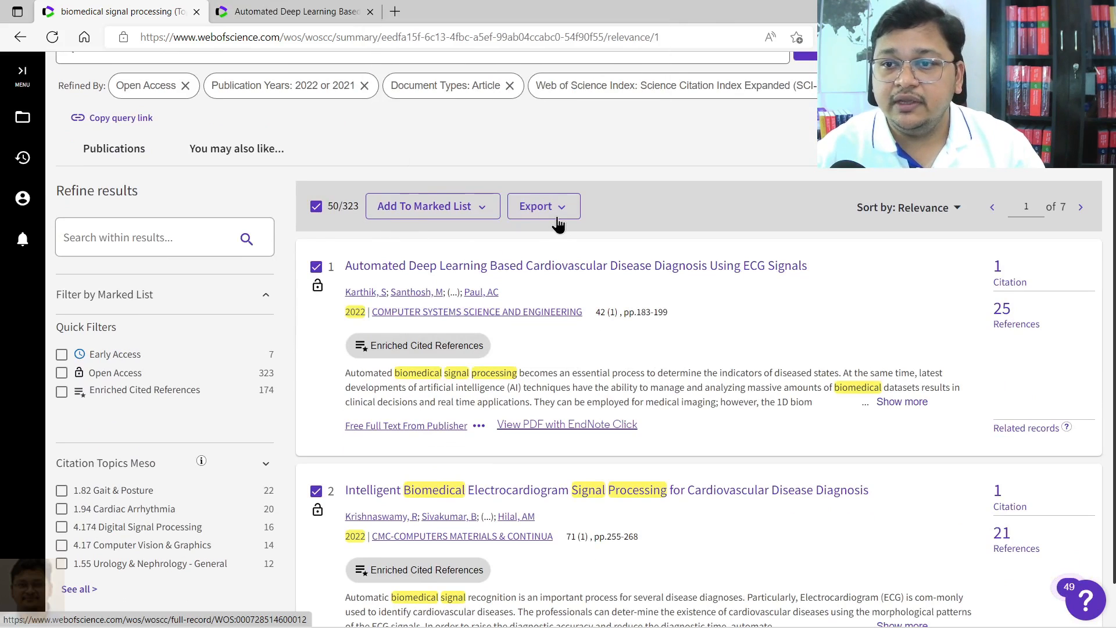
left_click(543, 206)
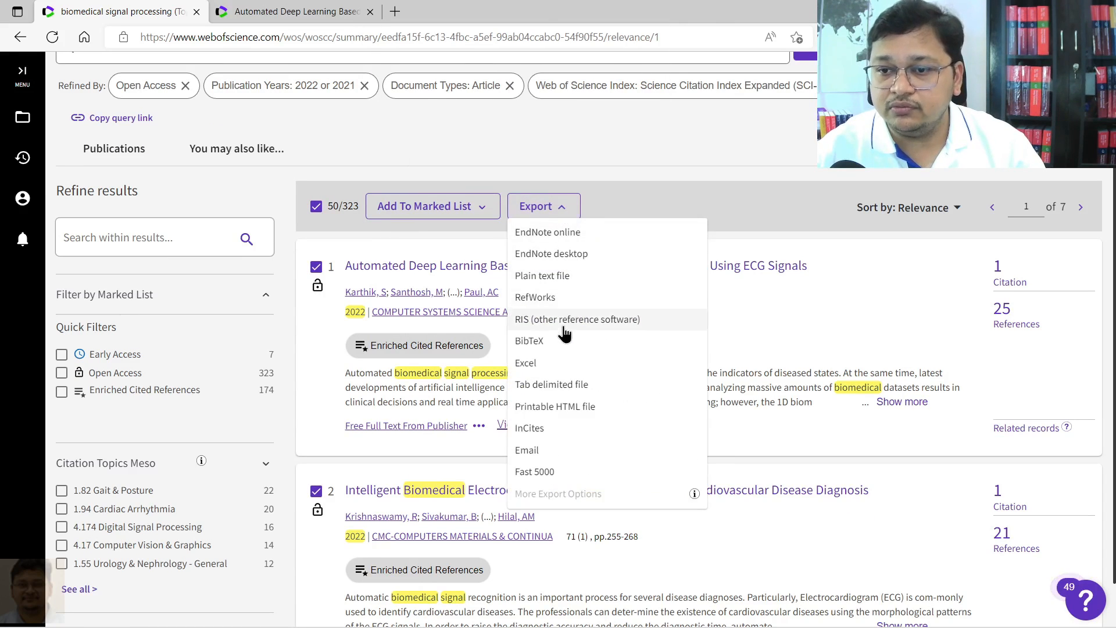
mouse_move(566, 426)
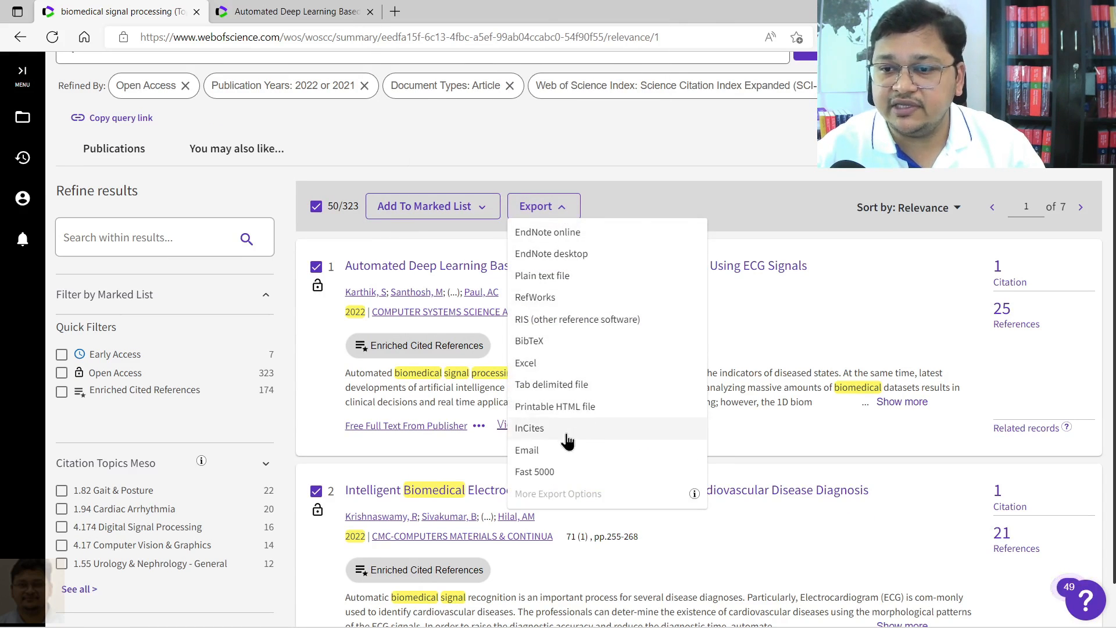
left_click(543, 205)
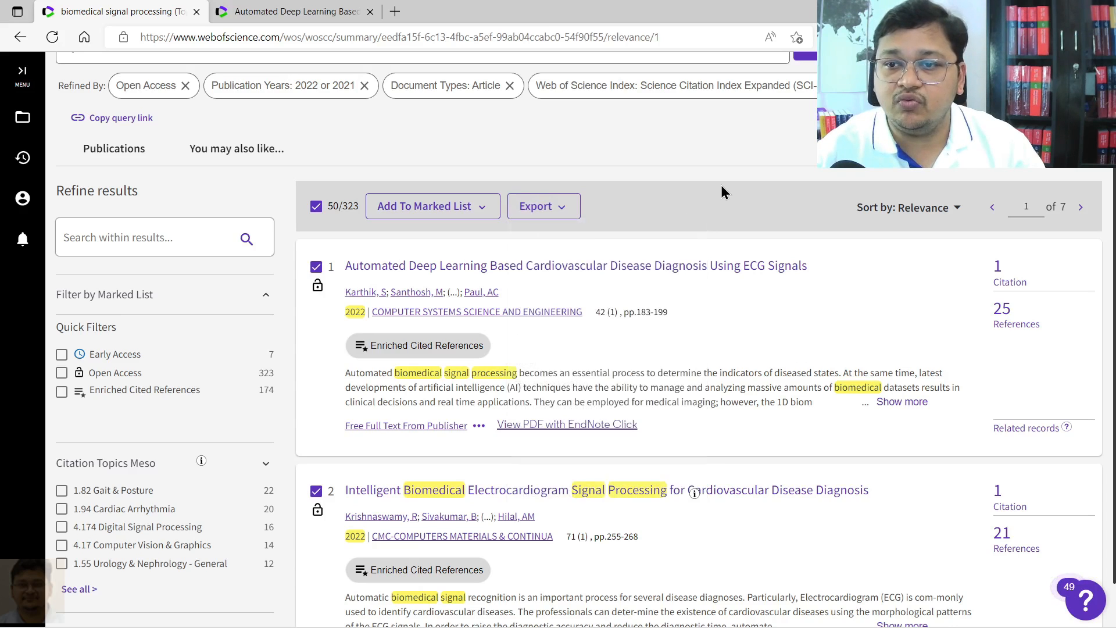
left_click(543, 205)
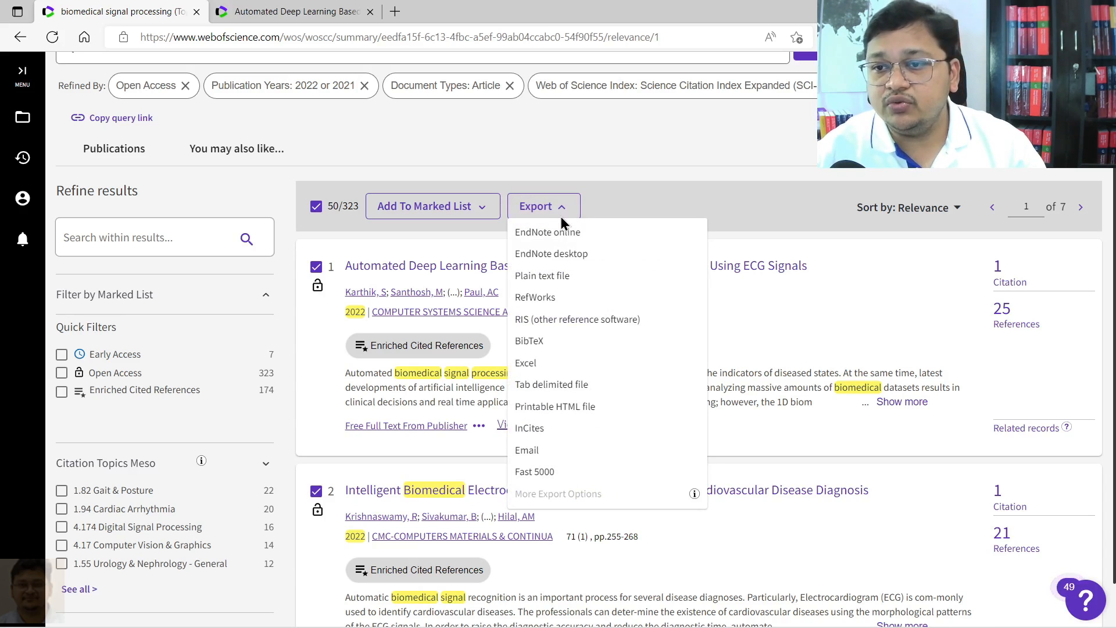
mouse_move(542, 275)
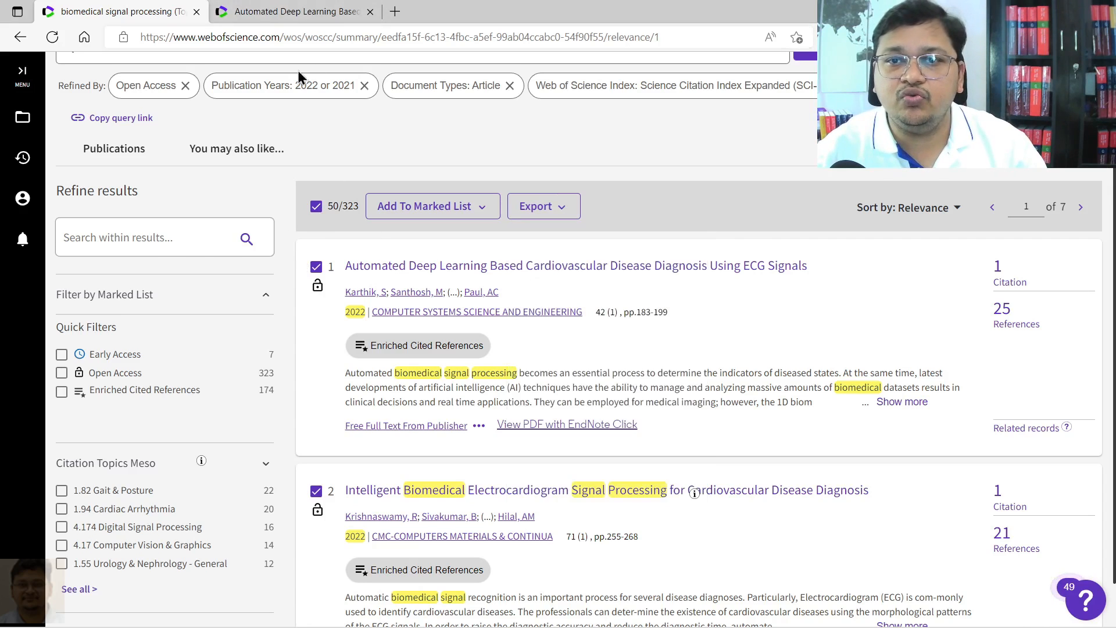
- From the first paper's full record, open its PDF via the EndNote Click widget
left_click(575, 265)
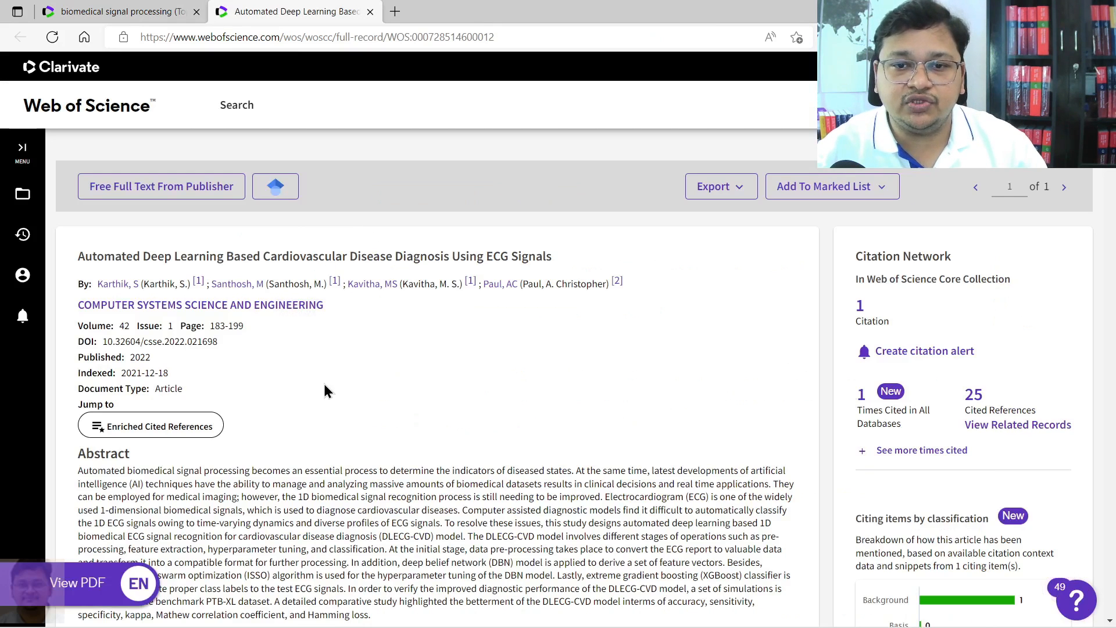
left_click(73, 582)
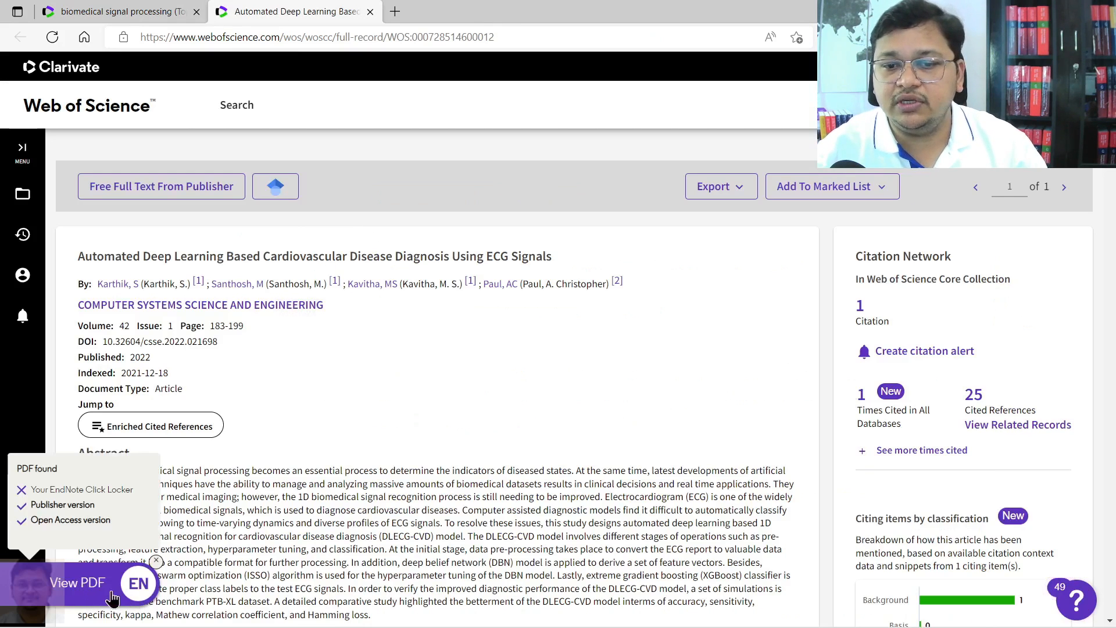
left_click(76, 582)
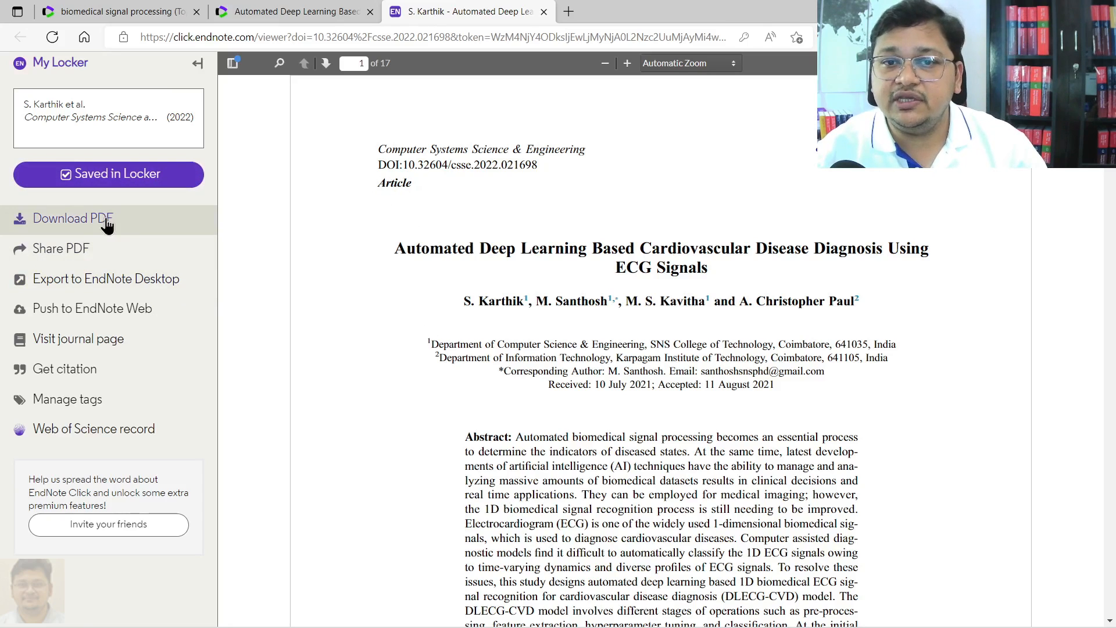
- Download the PDF from the My Locker sidebar and return to the Web of Science results tab
left_click(72, 217)
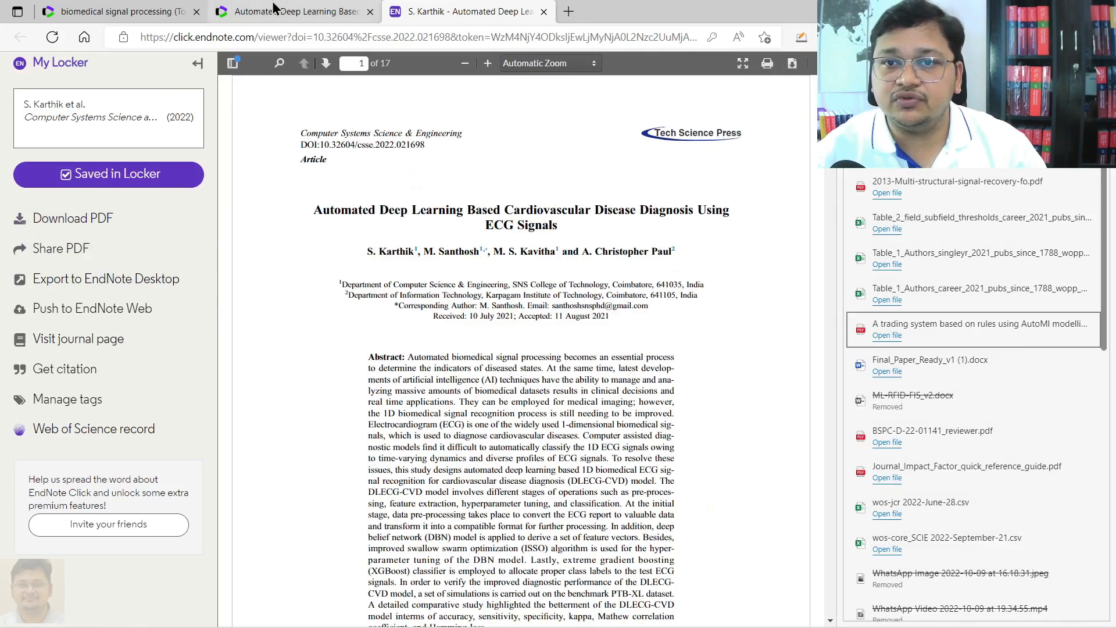
left_click(114, 11)
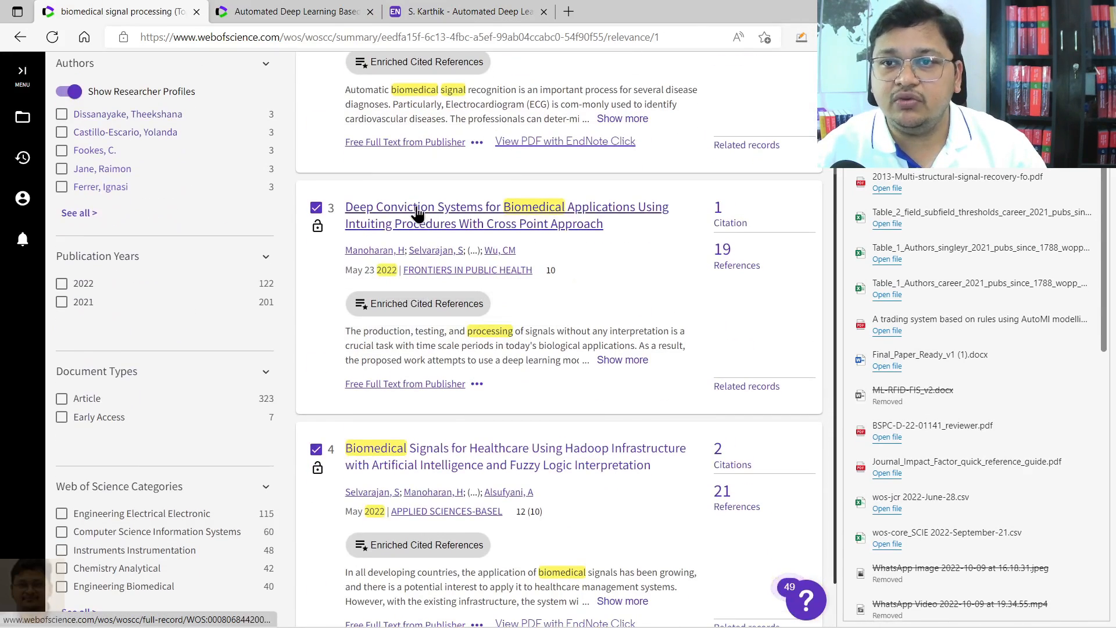
left_click(505, 207)
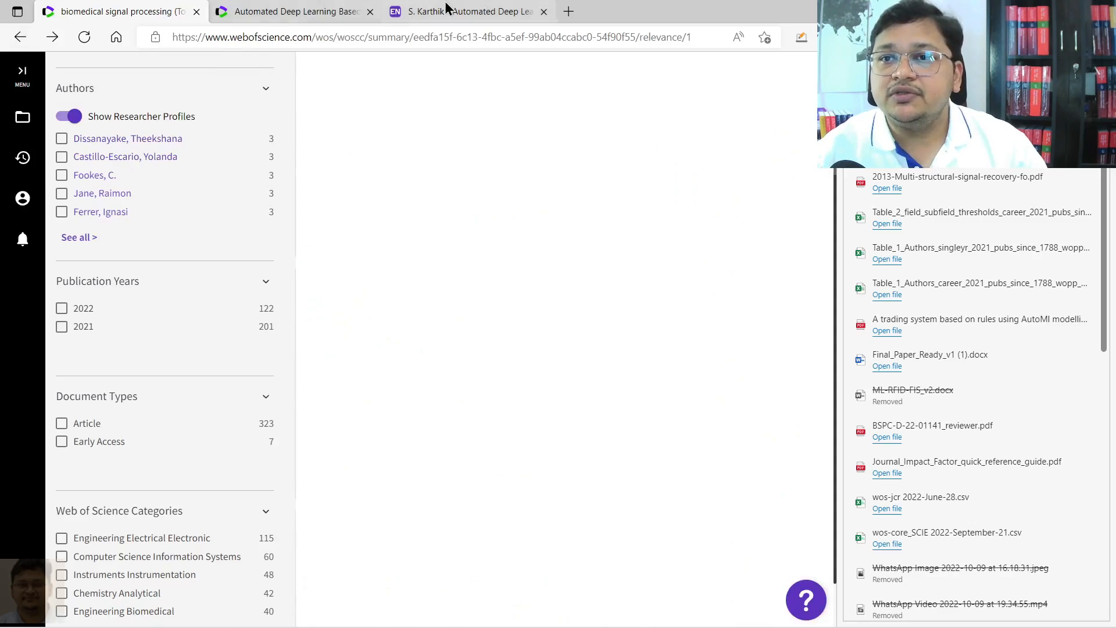
- Page through the PDF's opening pages in EndNote Click, then return to the results tab
left_click(466, 12)
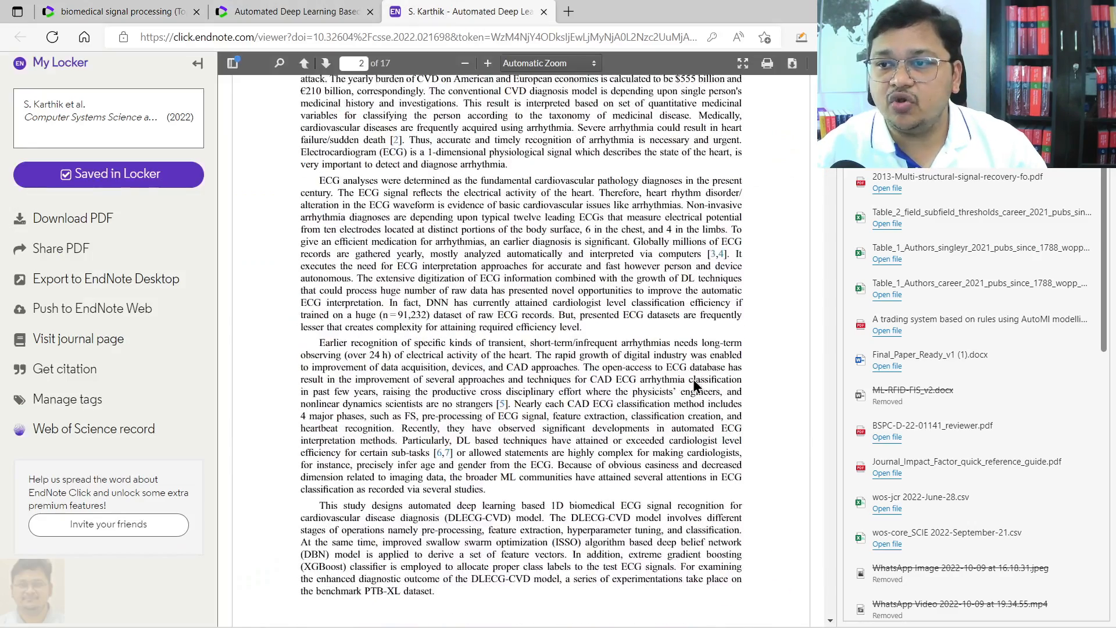
left_click(326, 63)
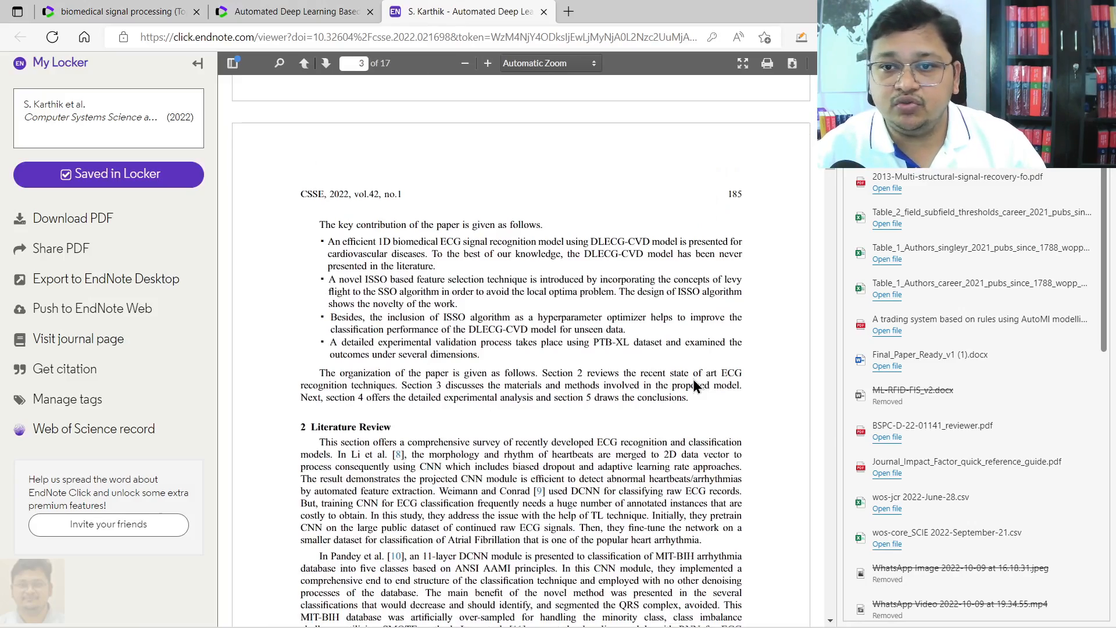
left_click(303, 63)
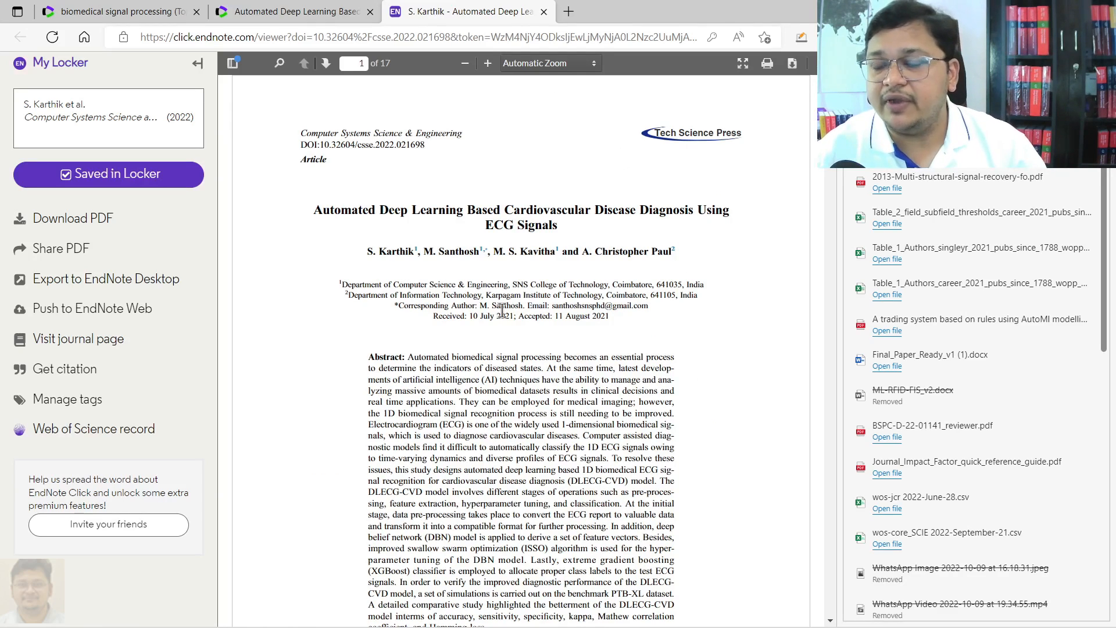
left_click(117, 11)
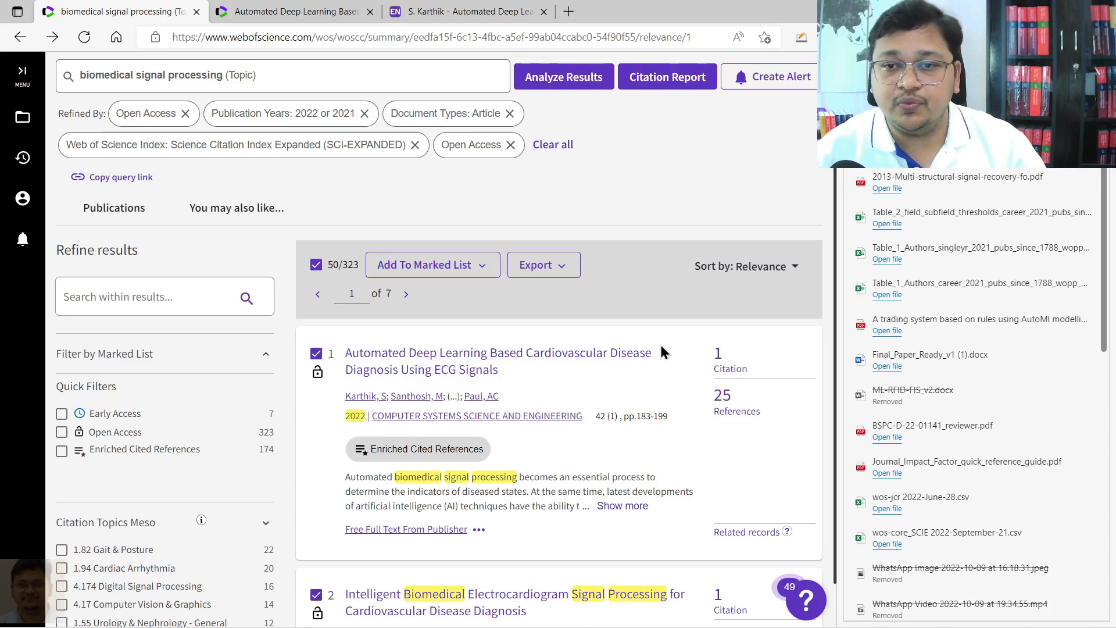
mouse_move(717, 357)
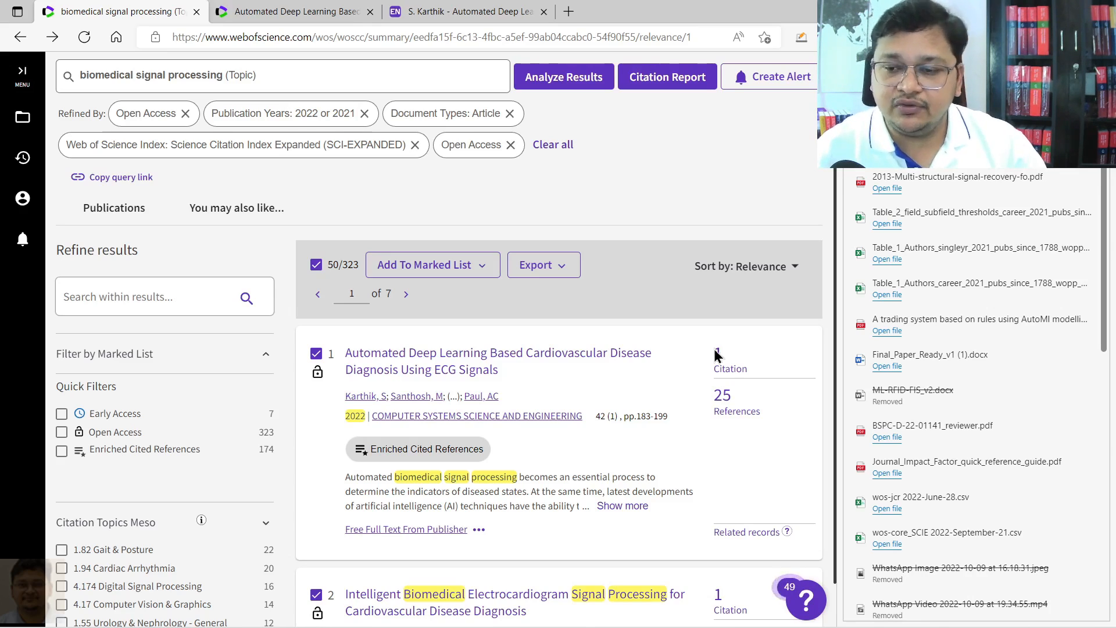